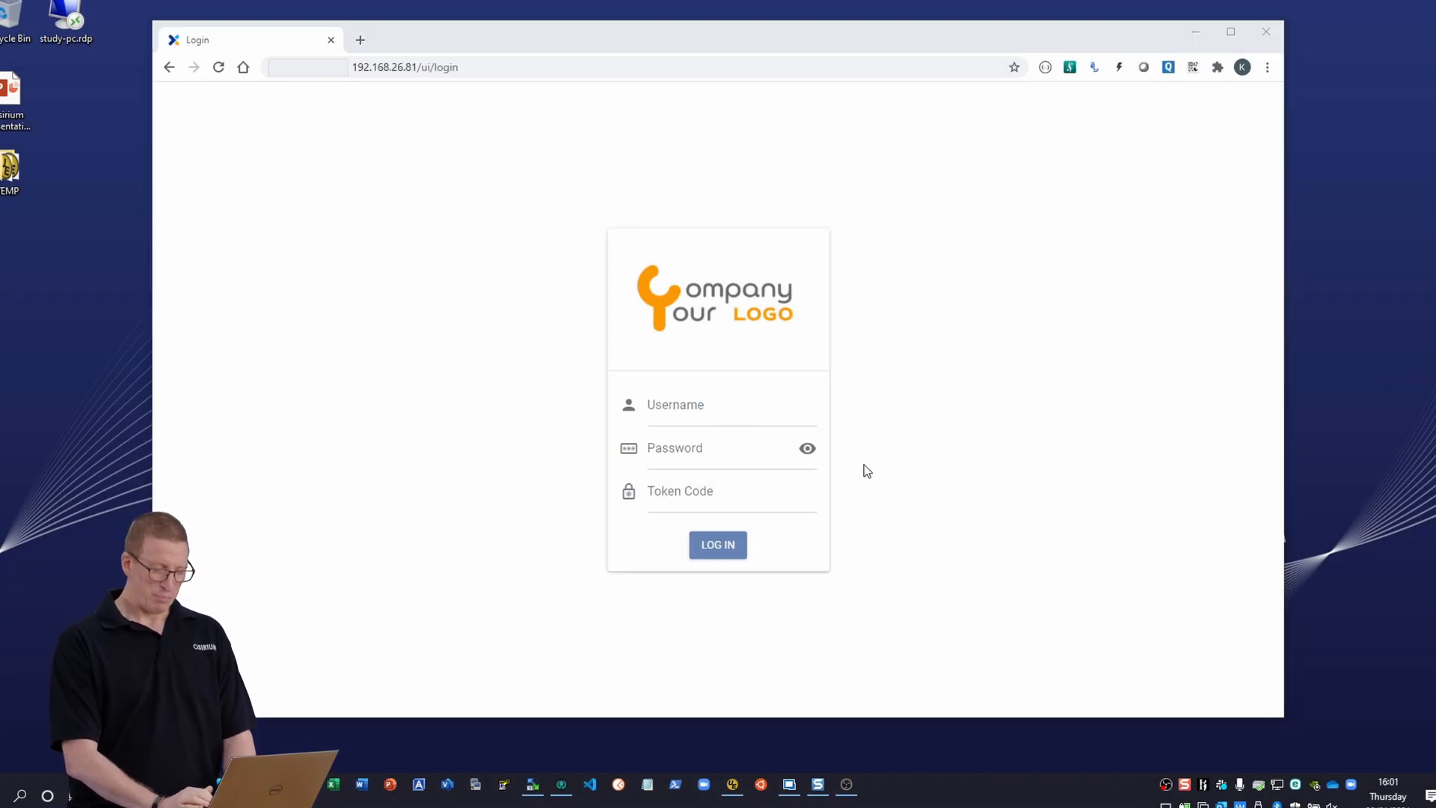
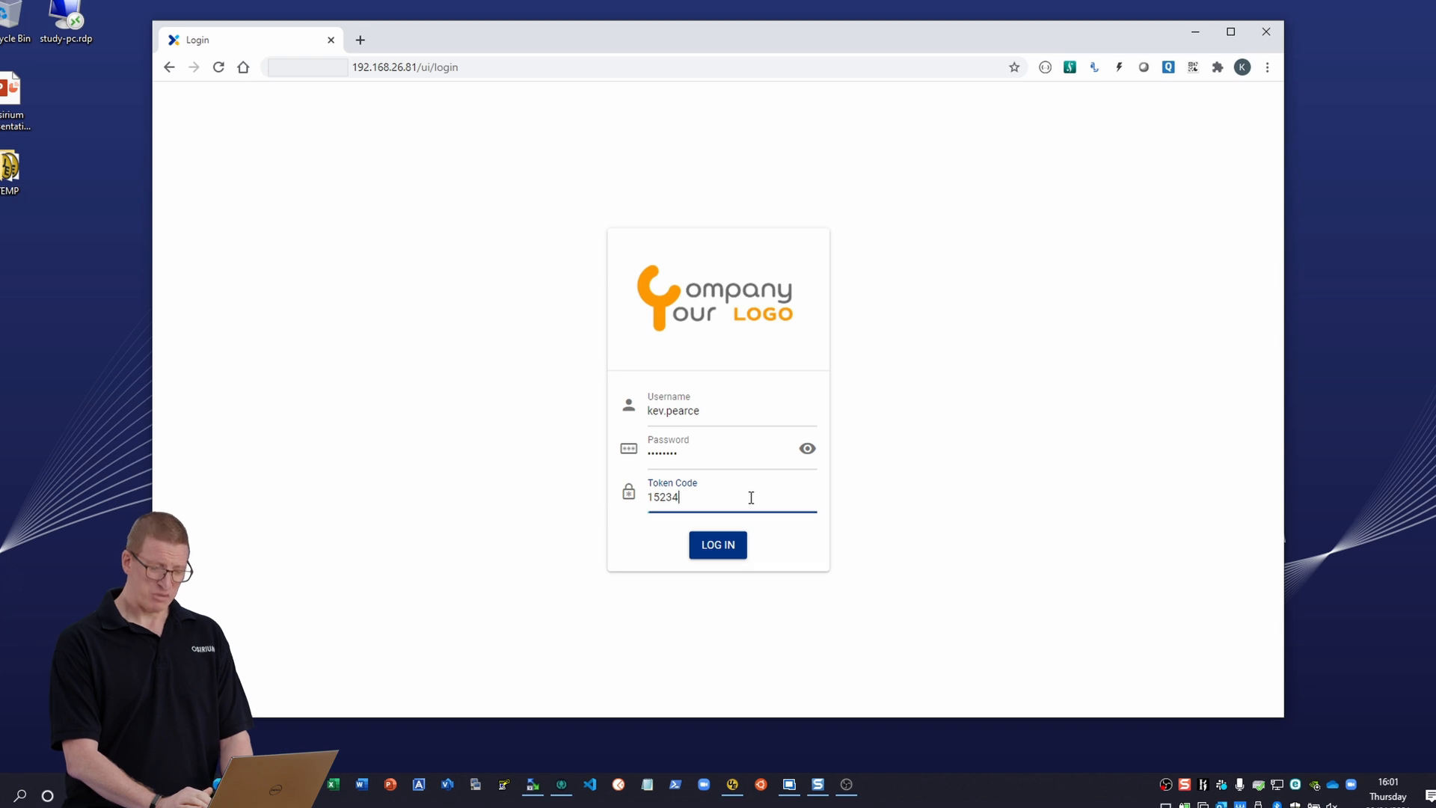
Step: Sign in as kev with password and token code to reach the Devices list
click(717, 544)
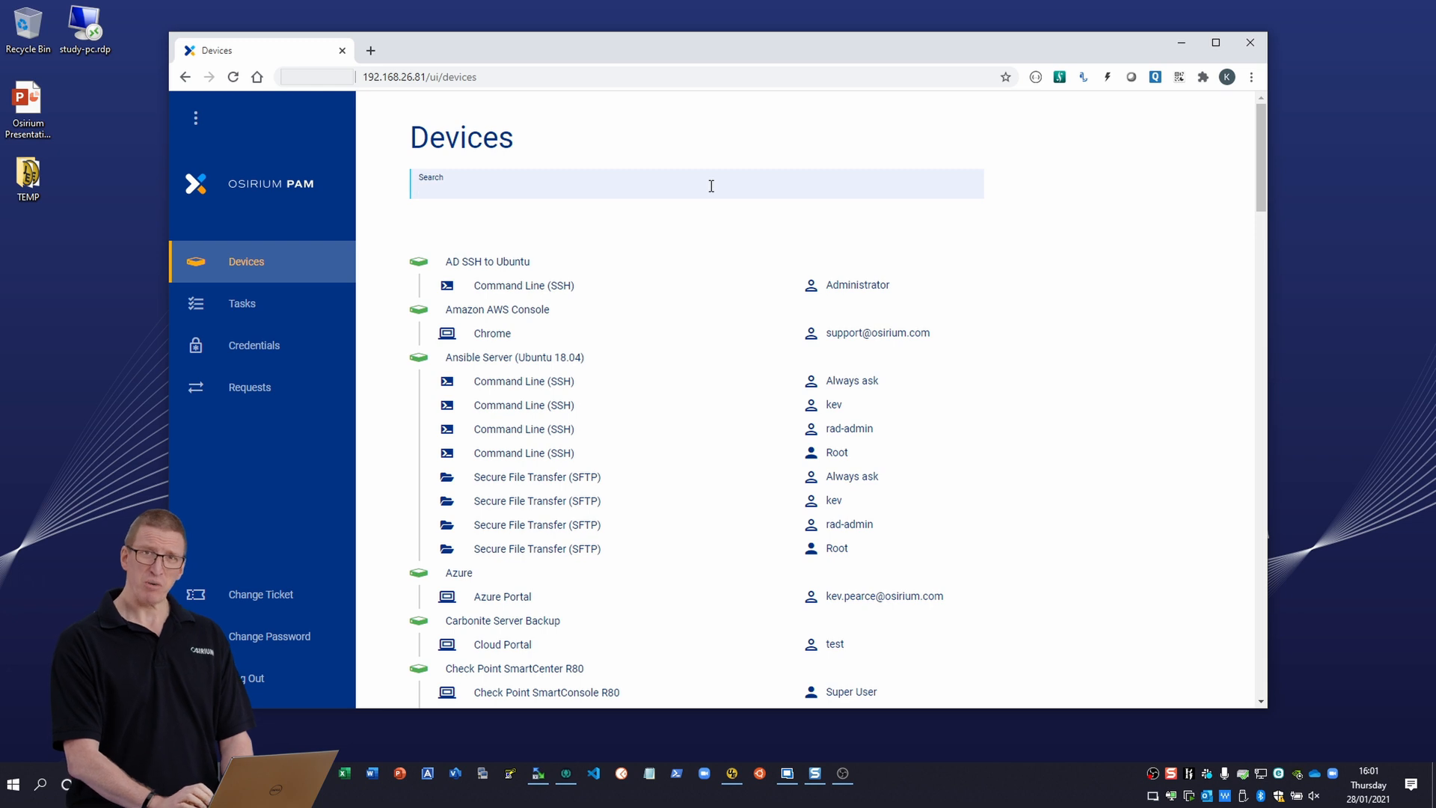
Step: Search 'ansi ssh kev', start the Ansible Server Command Line (SSH) session and accept recording
text(S)
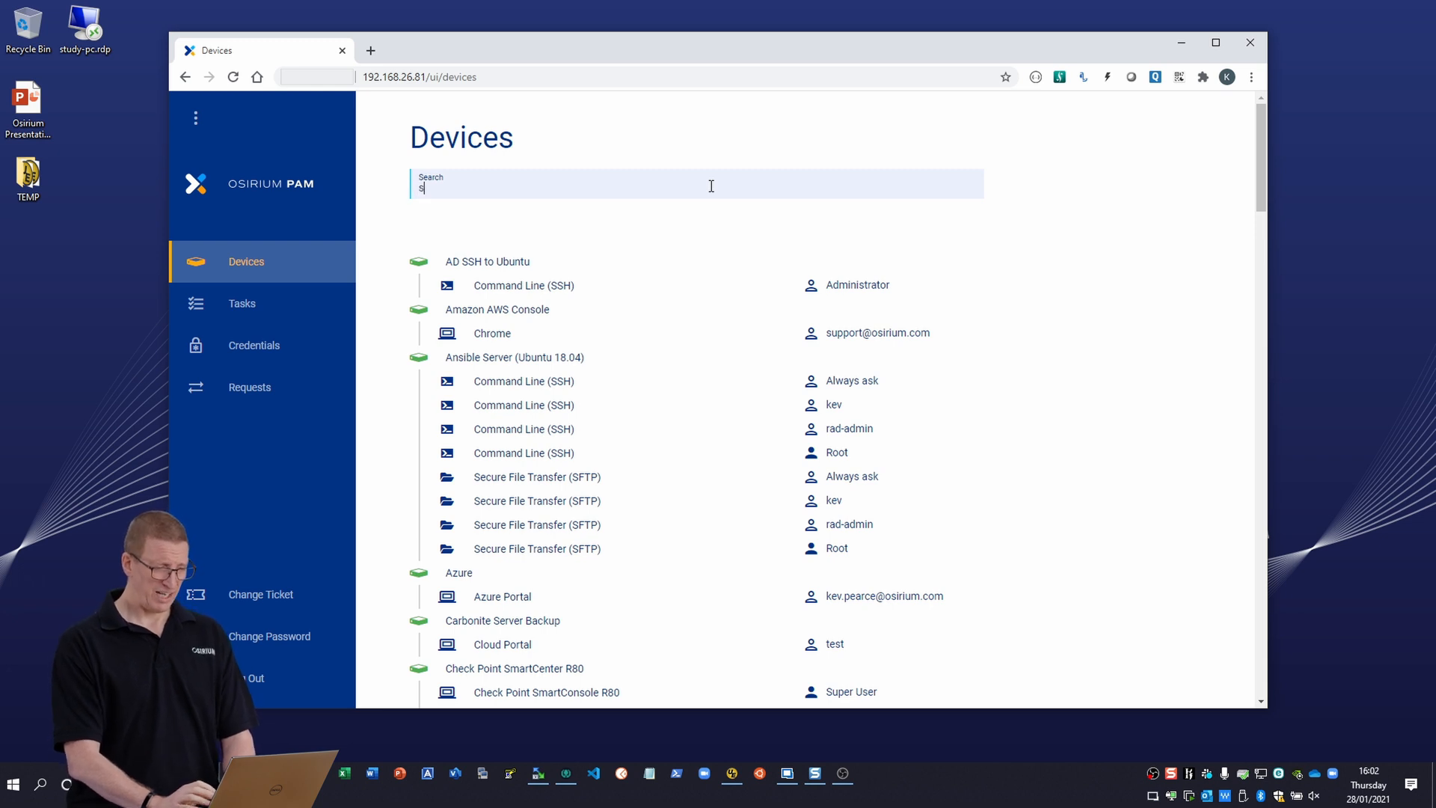
key(Backspace)
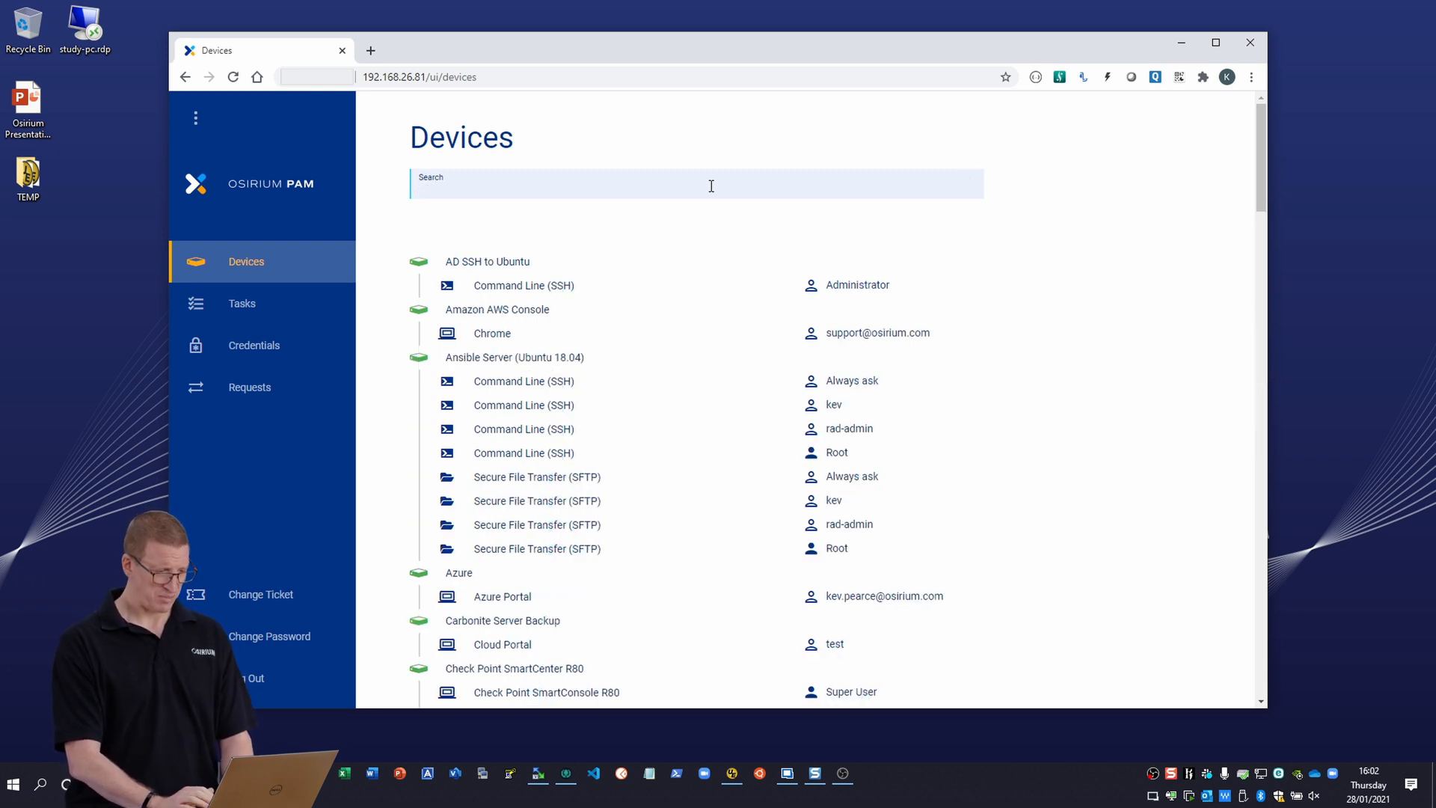
text(re)
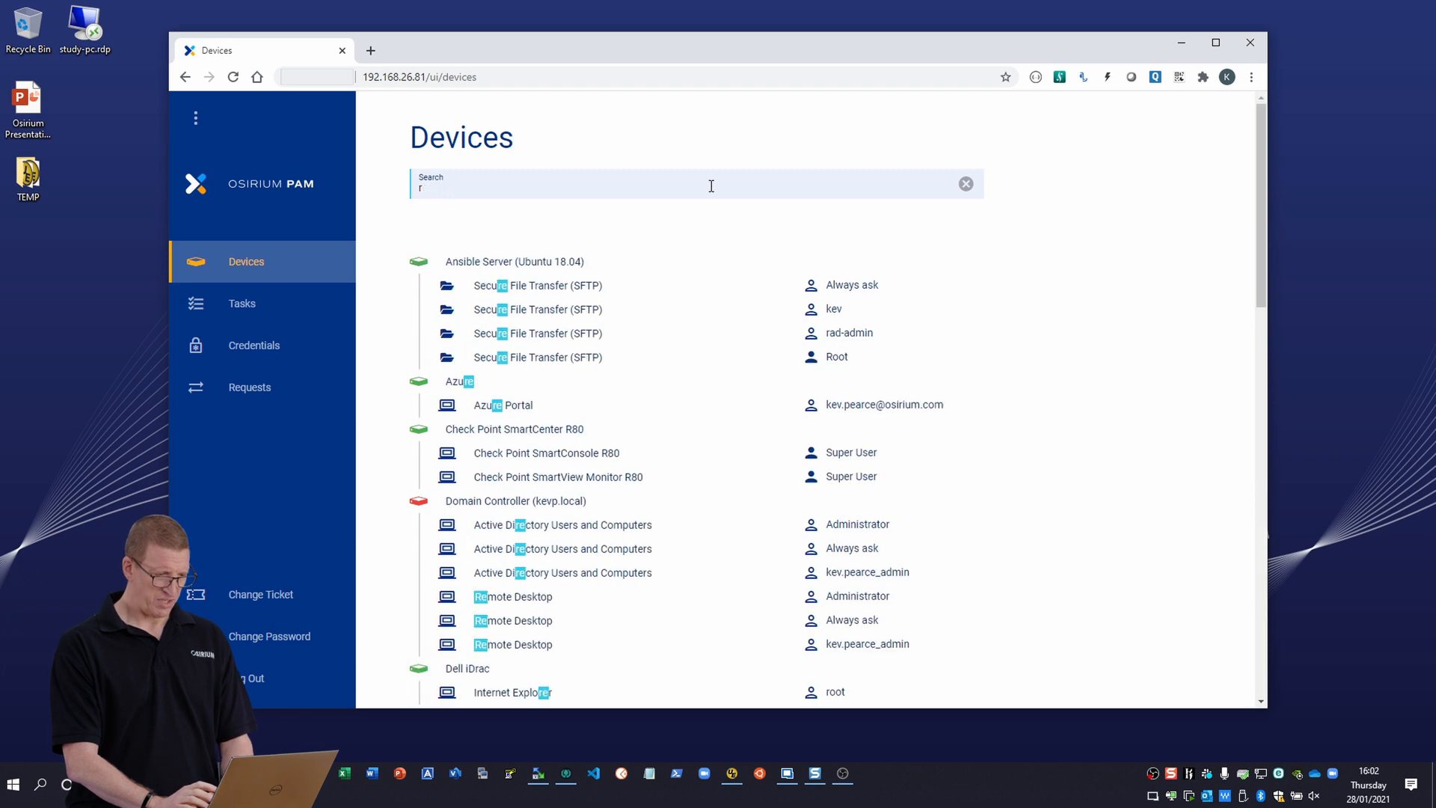
text(ansi ssh)
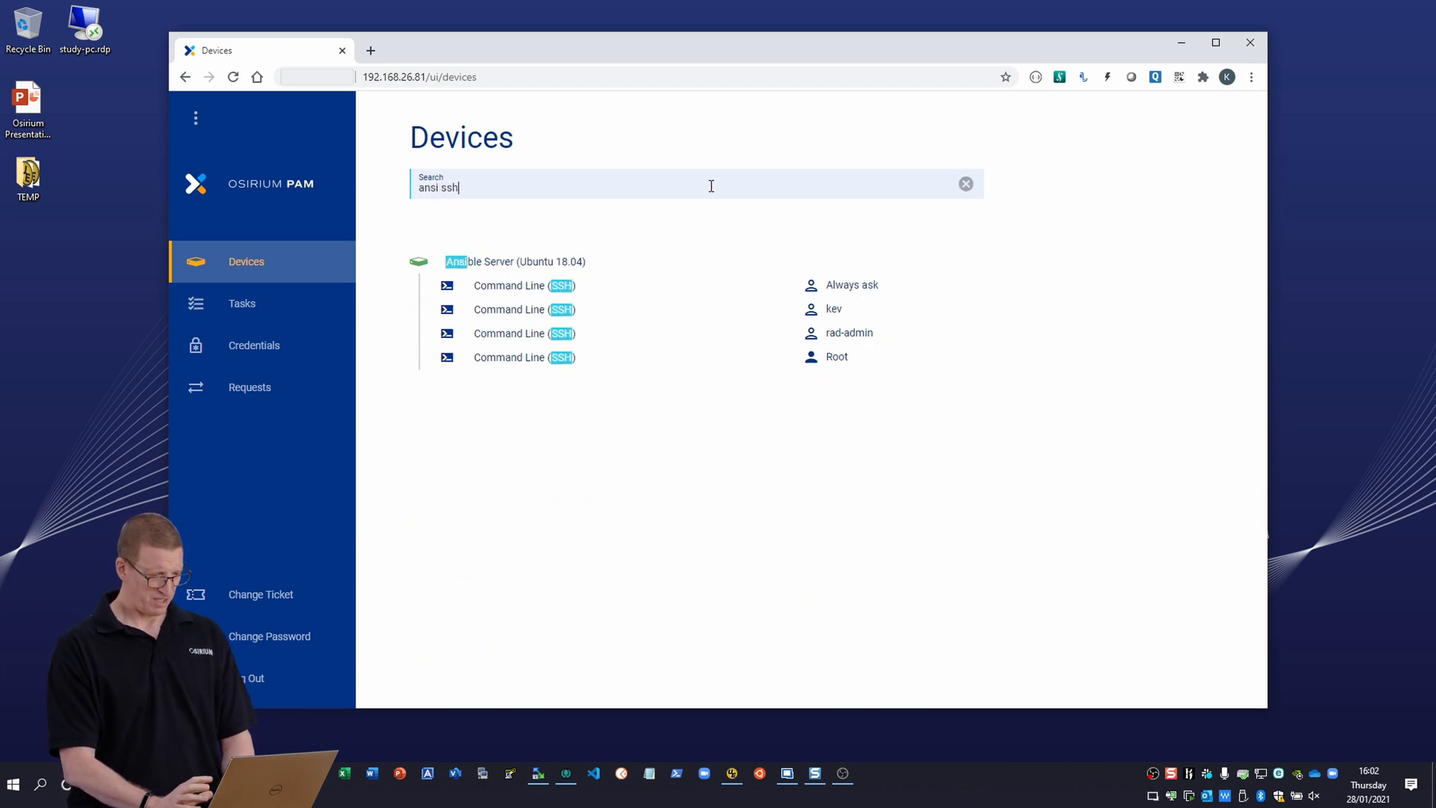
text(kev)
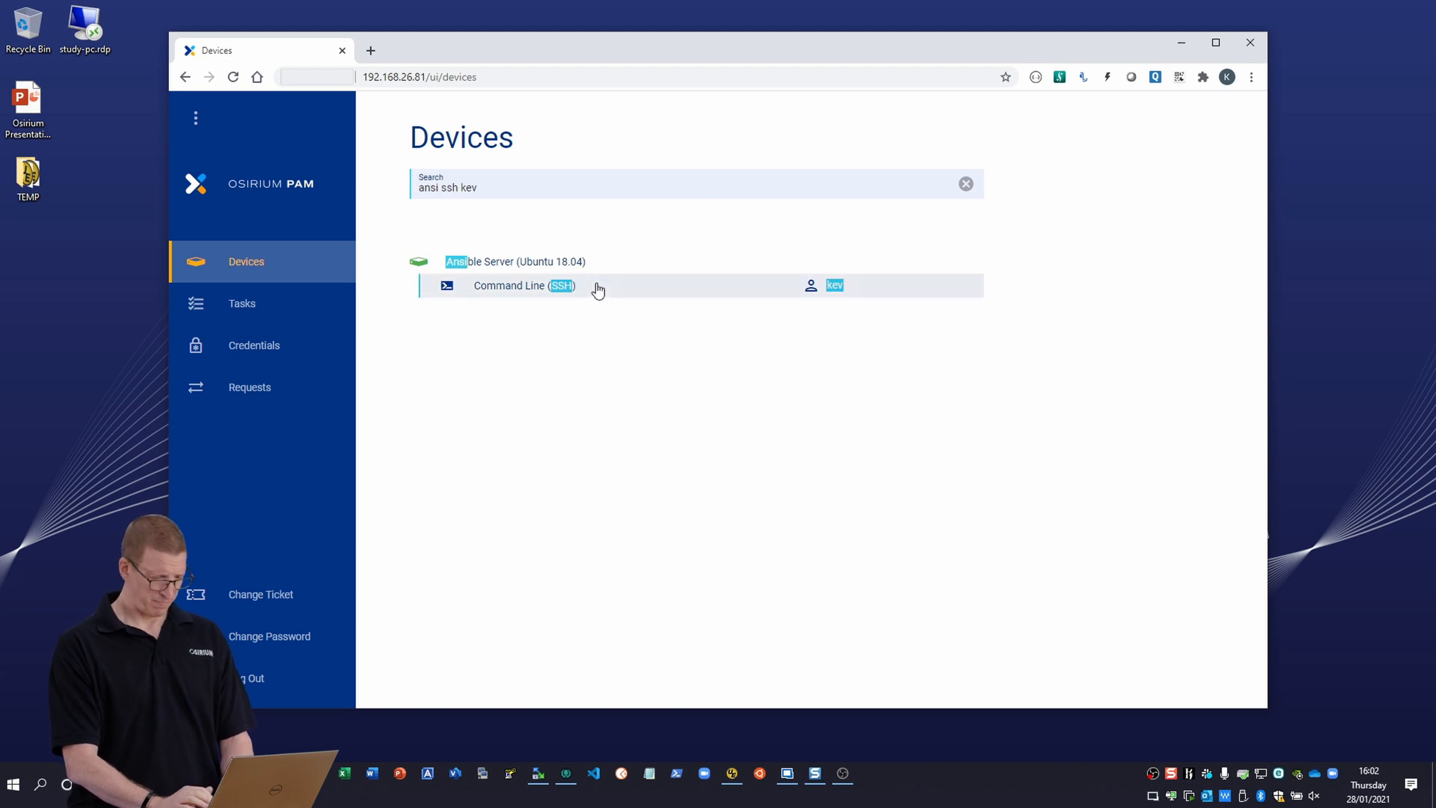
click(523, 284)
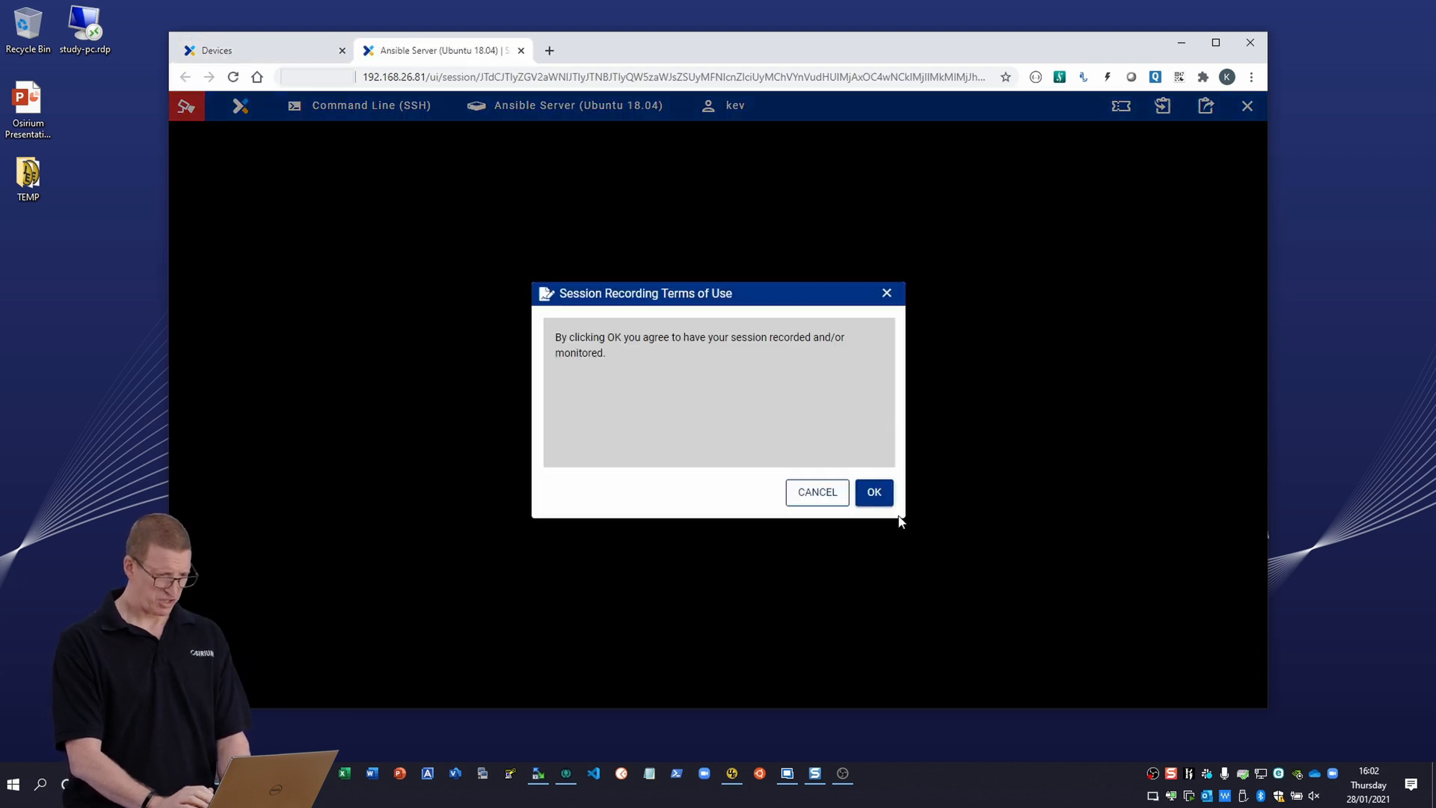
mouse_move(843, 407)
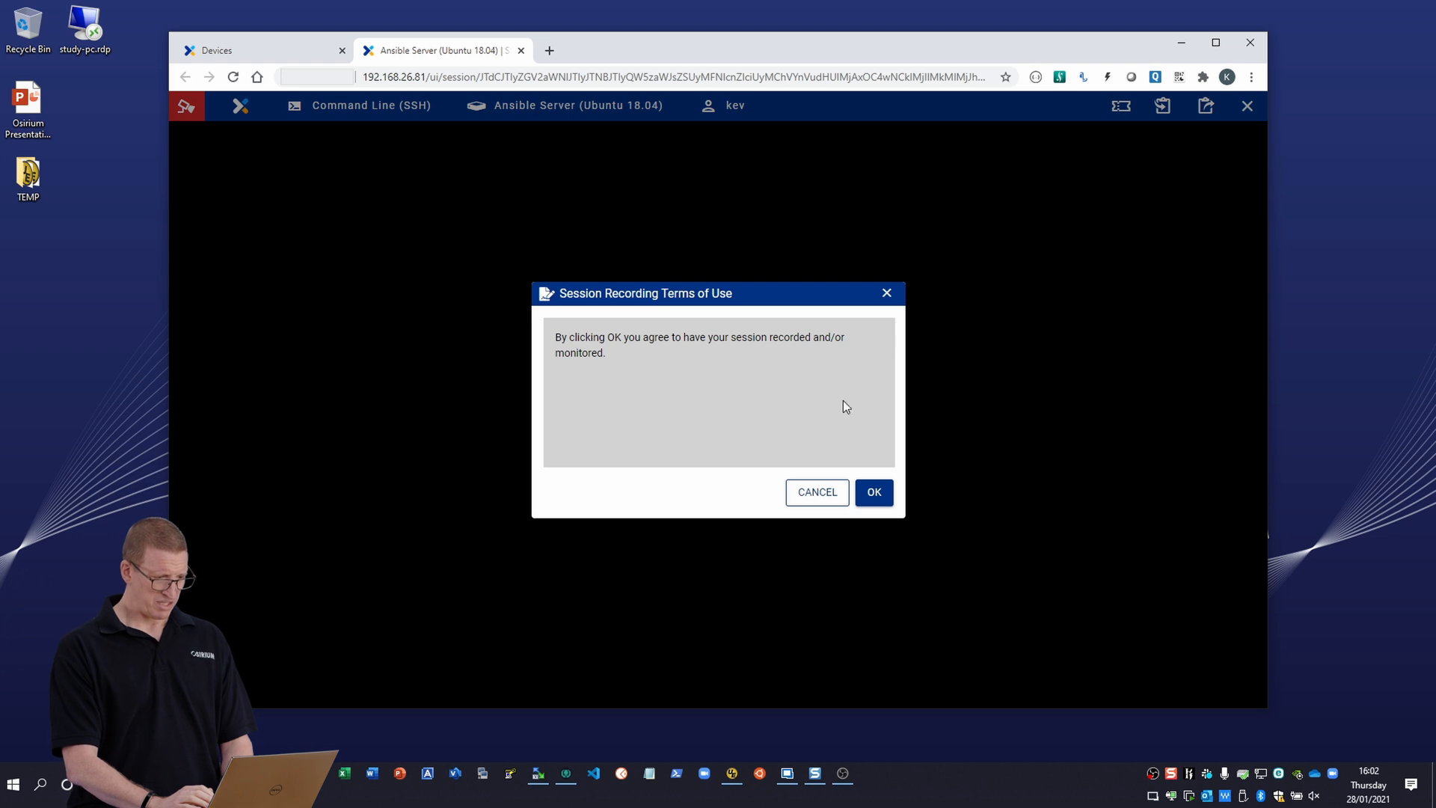
click(872, 492)
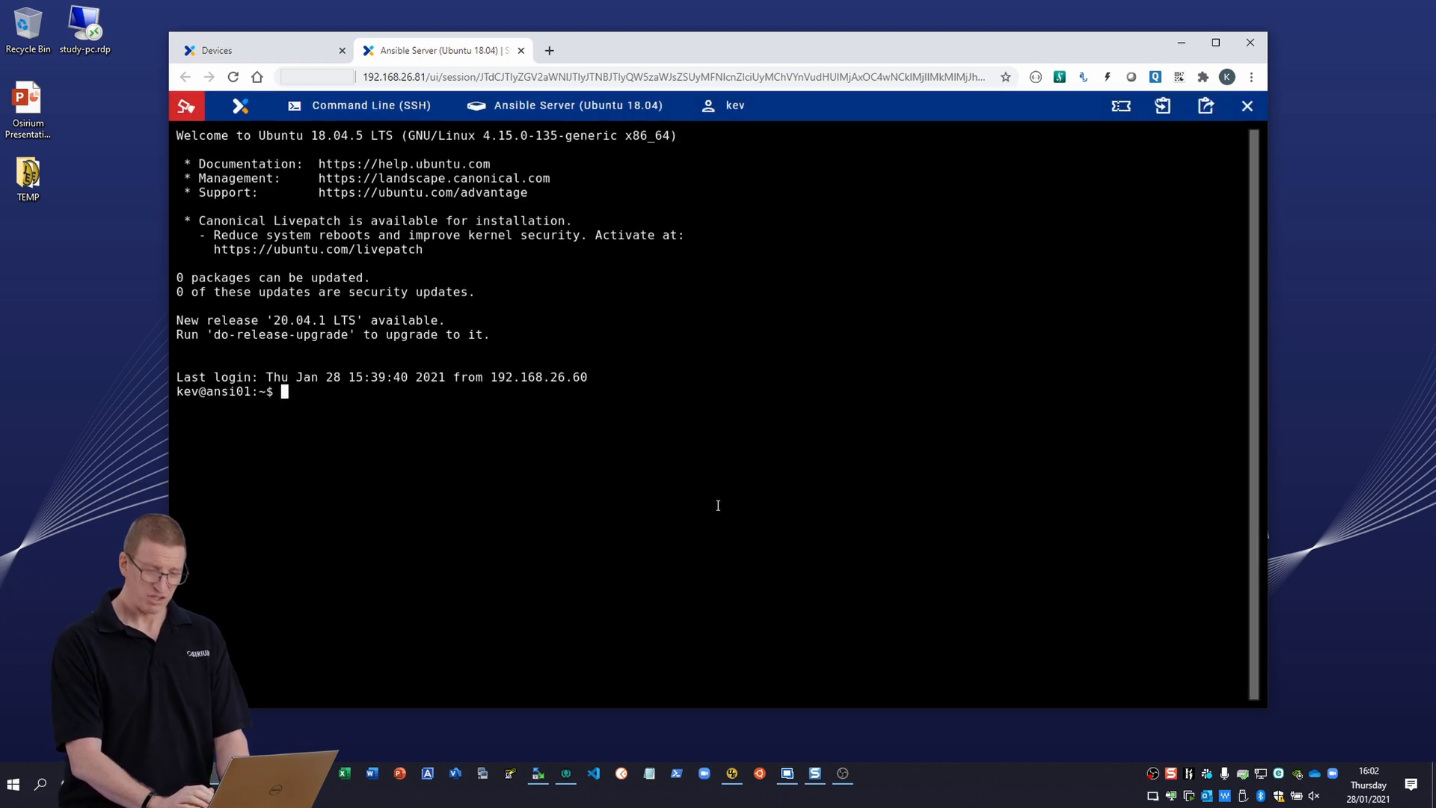
Step: Run sudo apt update, sudo apt list --upgradable and sudo apt upgrade on the Ansible Server
text(s)
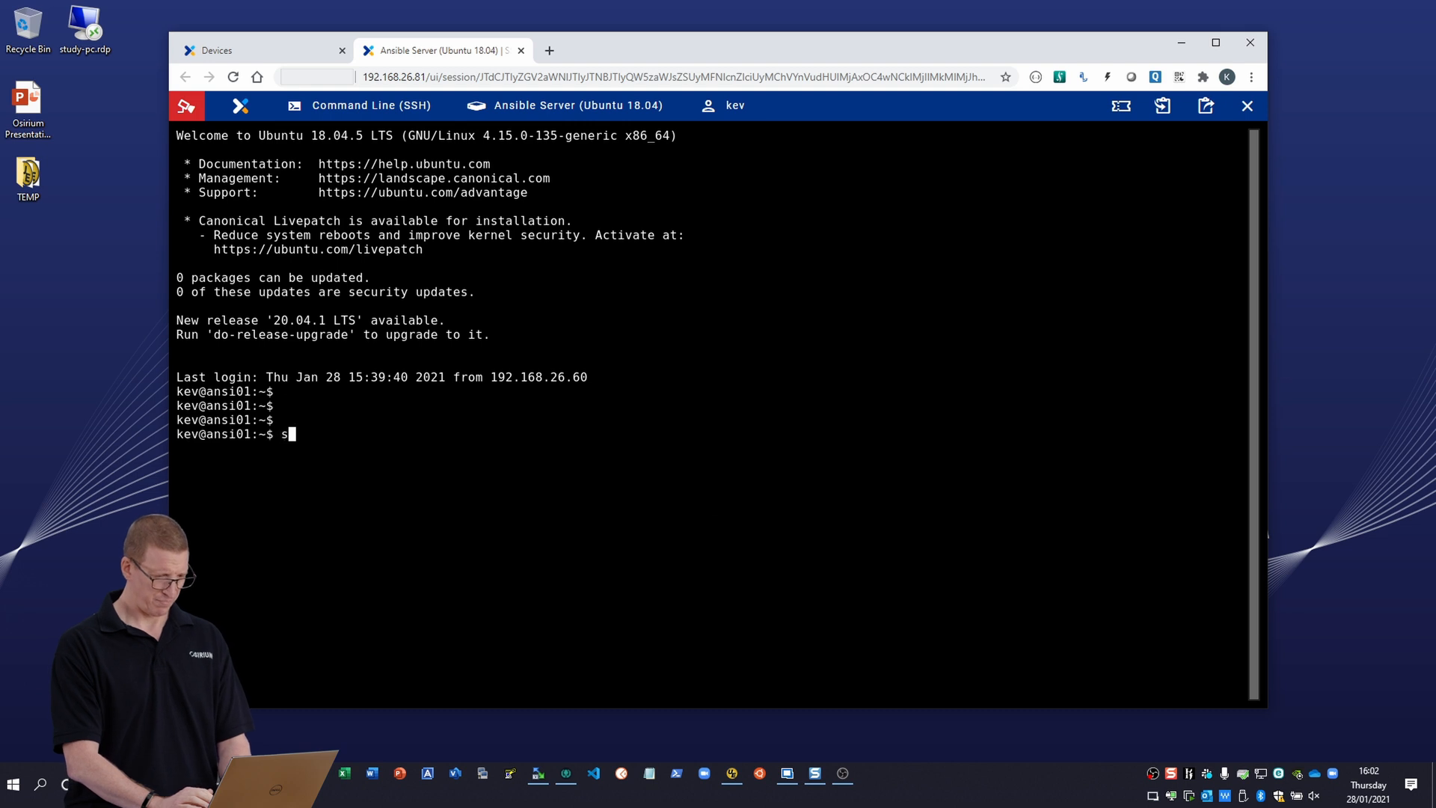
text(udo apt update)
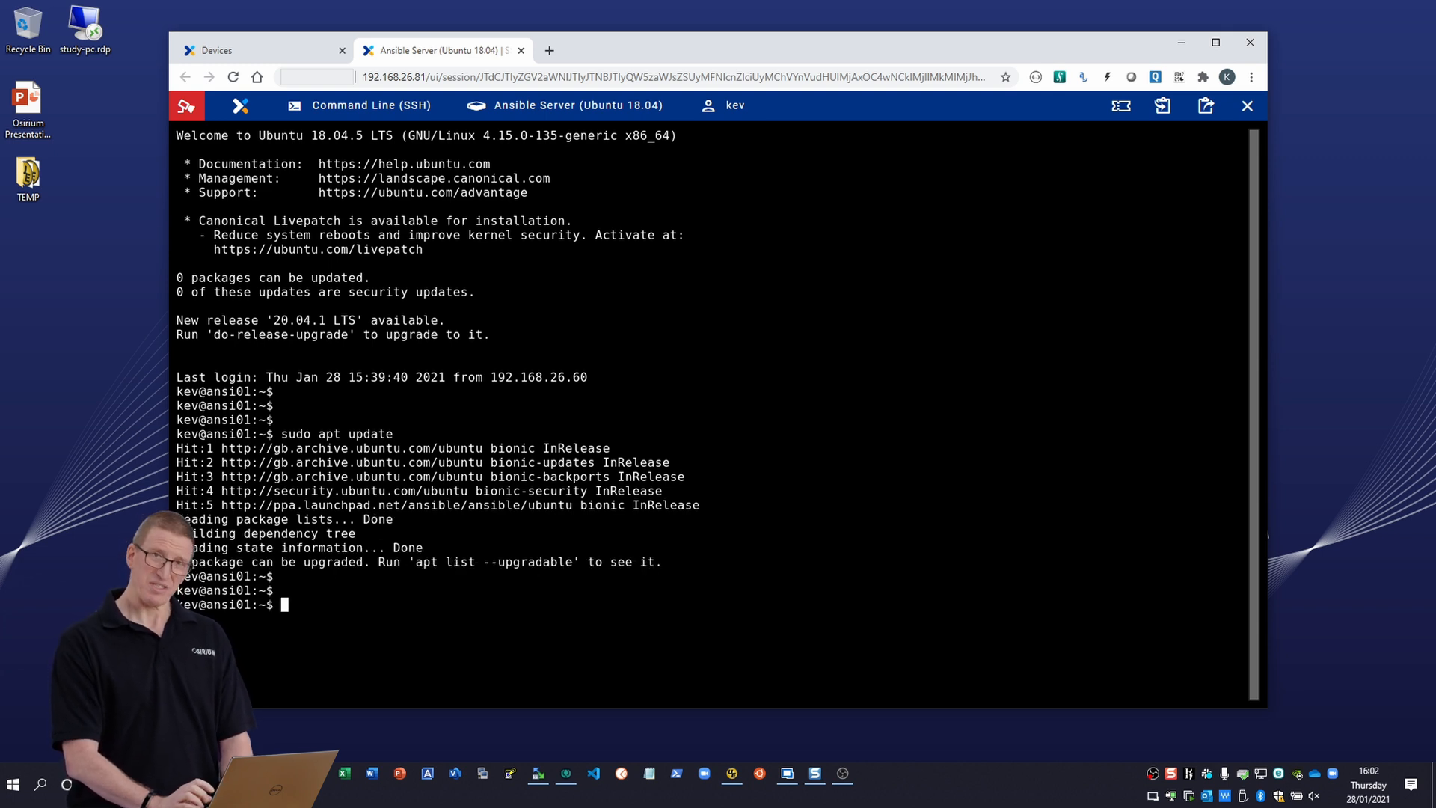
text(sudo apt)
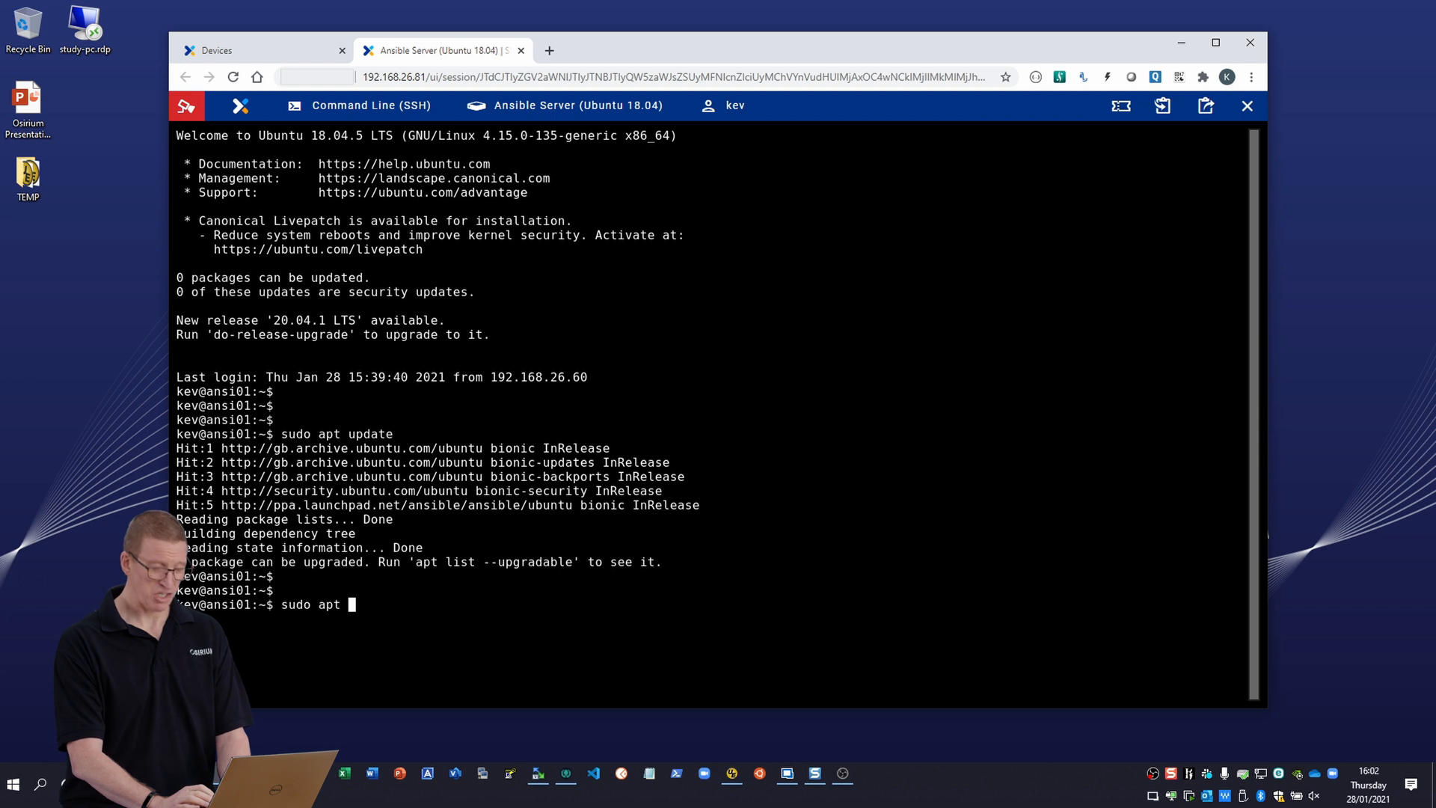
text(list --upgradable)
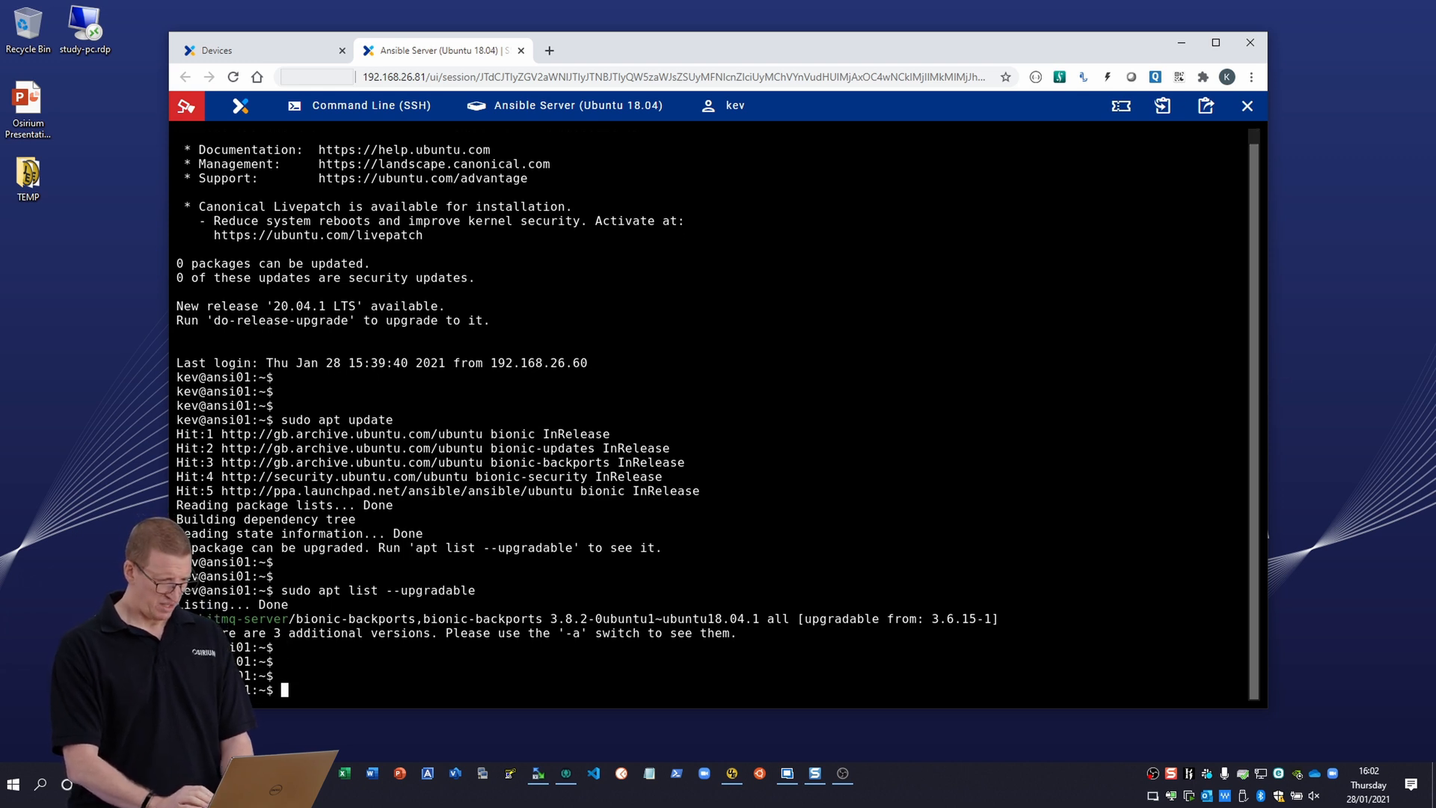
text(sudo apt upgrad)
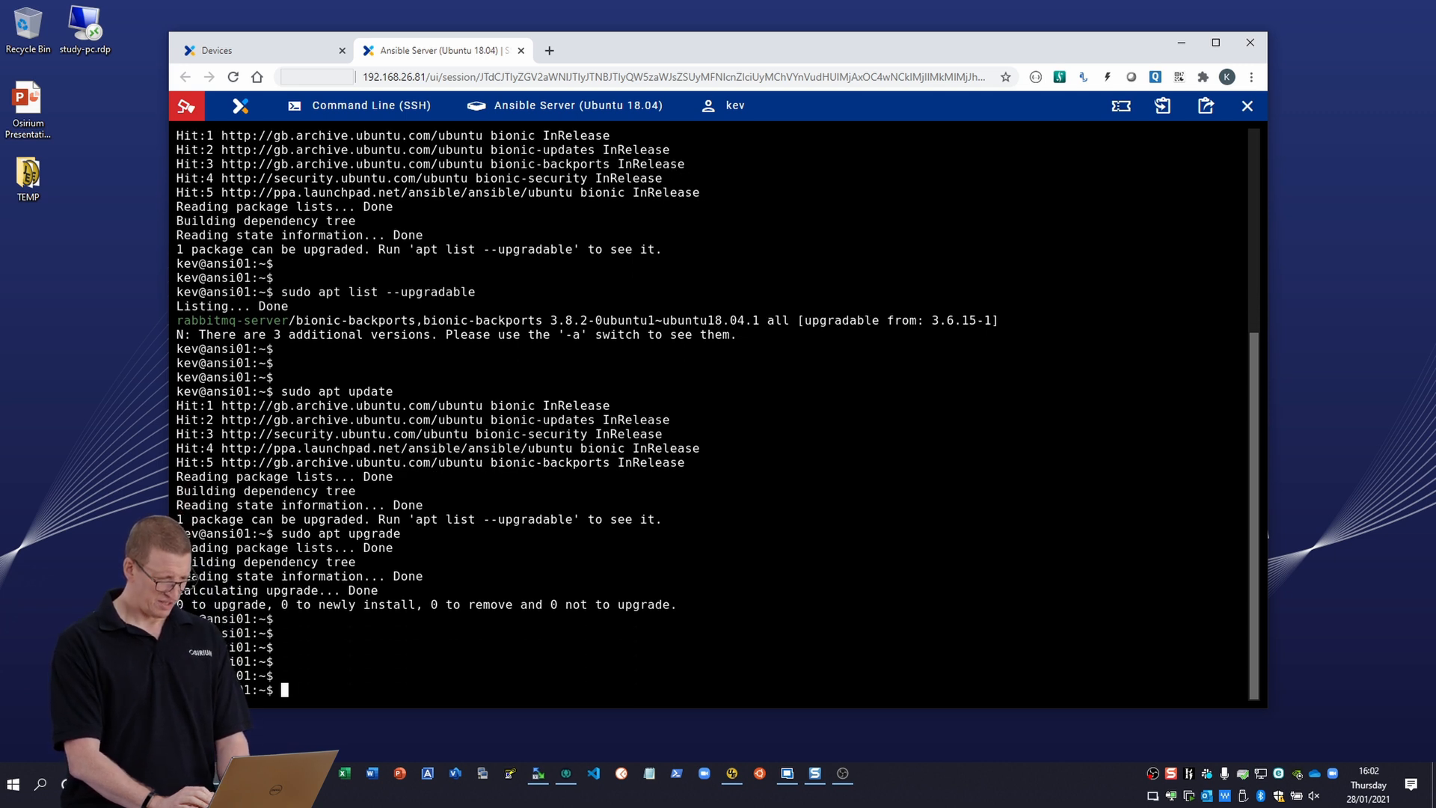
Step: Exit the SSH session to return to the Devices list
text(e)
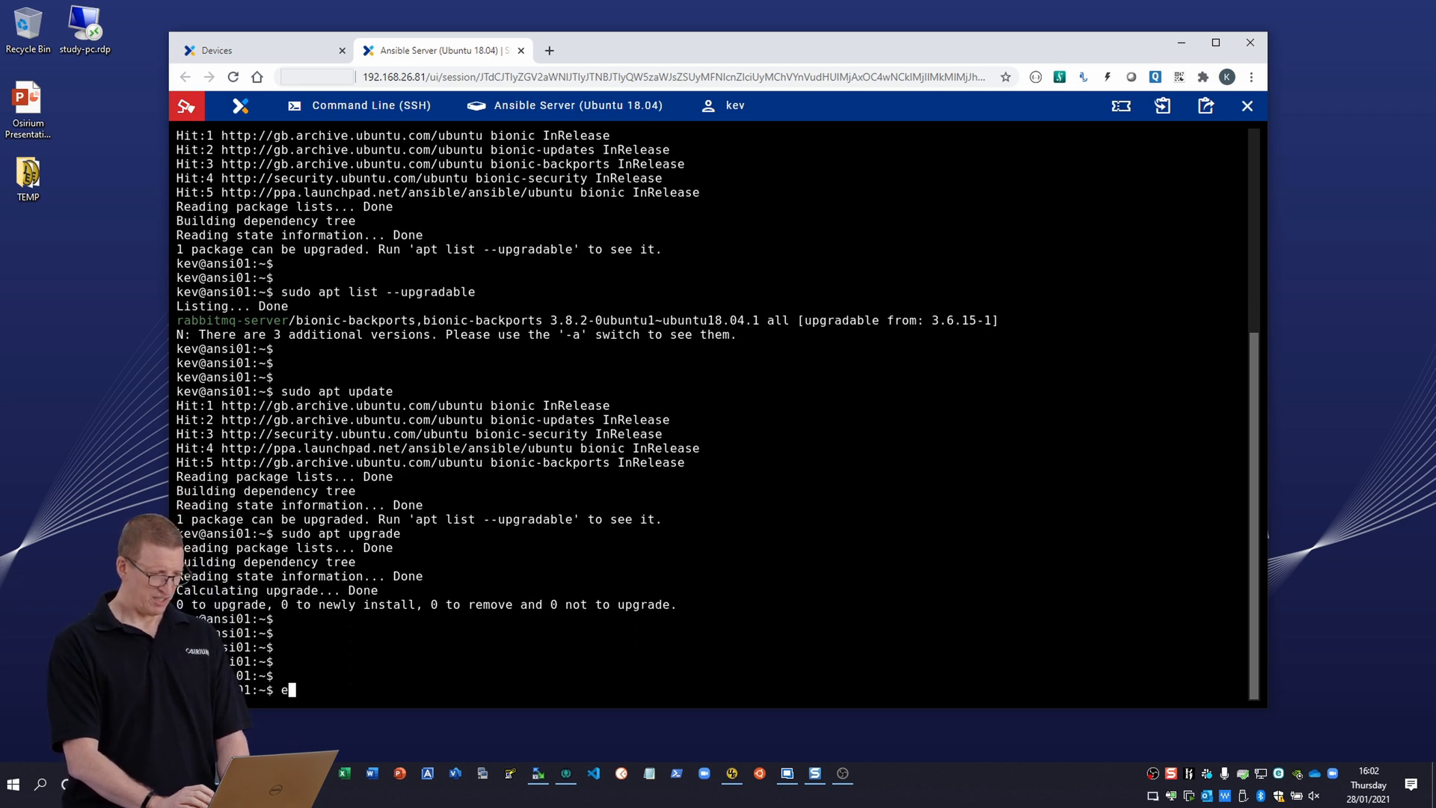
text(xit)
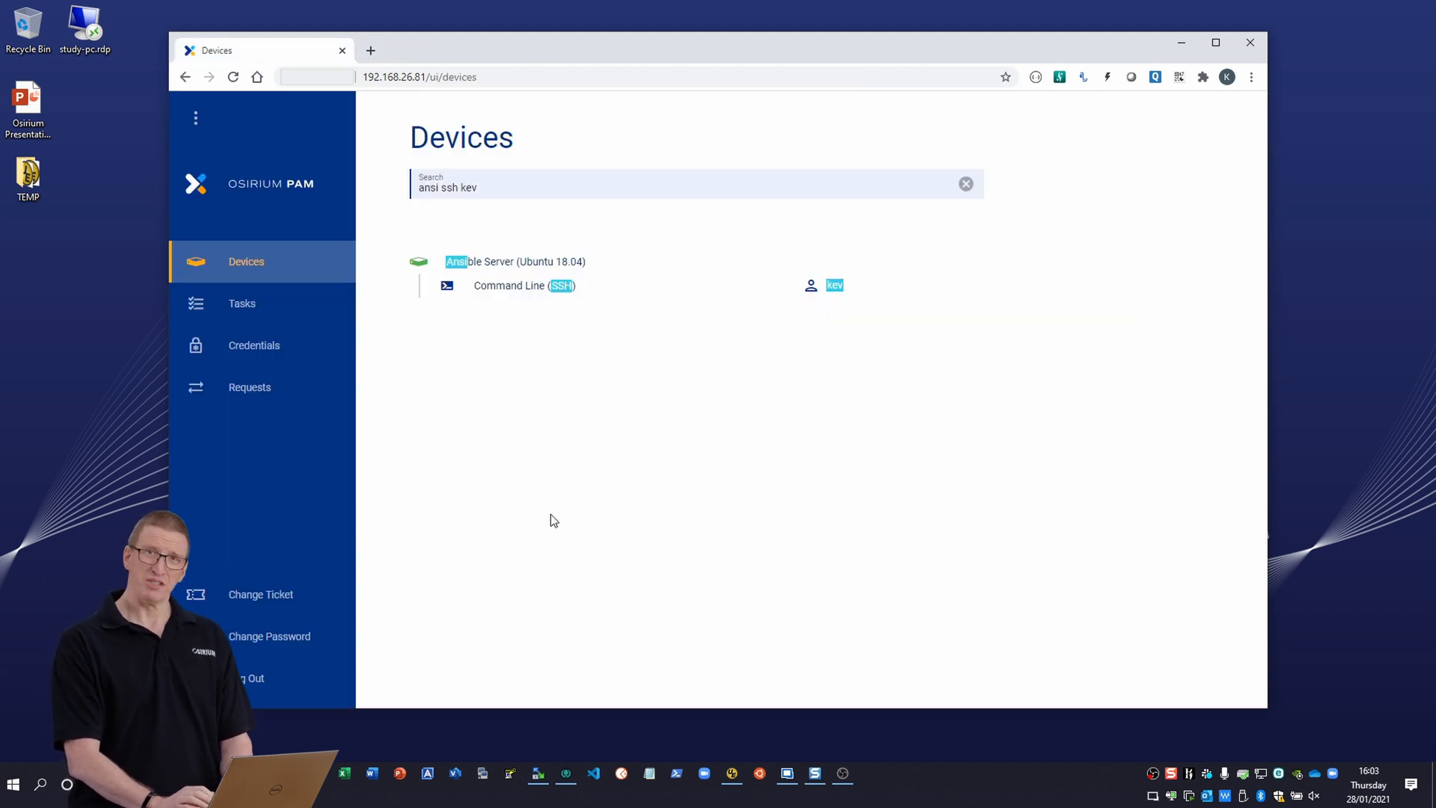
Step: Search for the Domain Controller and request approval for Remote Desktop as Administrator
click(250, 678)
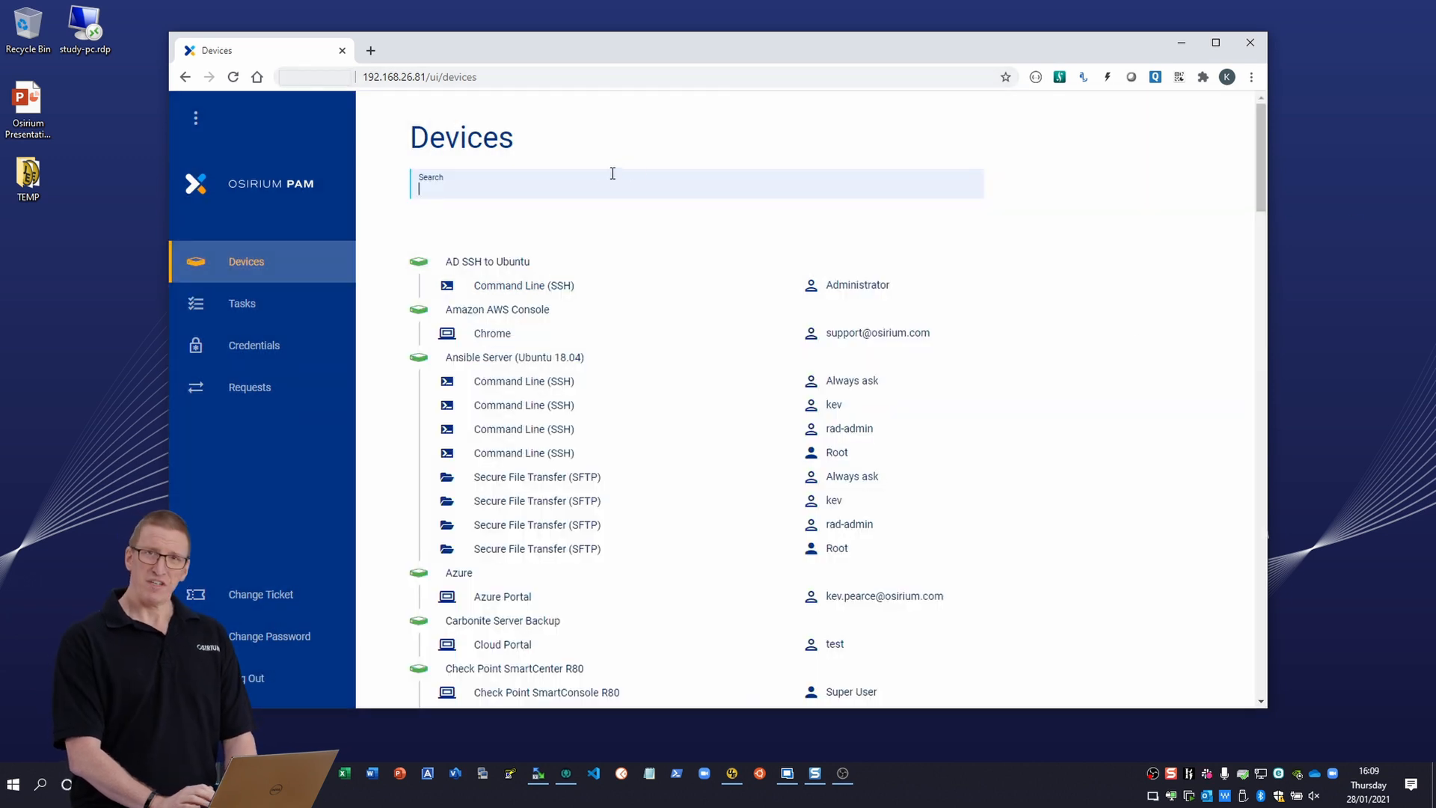
text(domain contr)
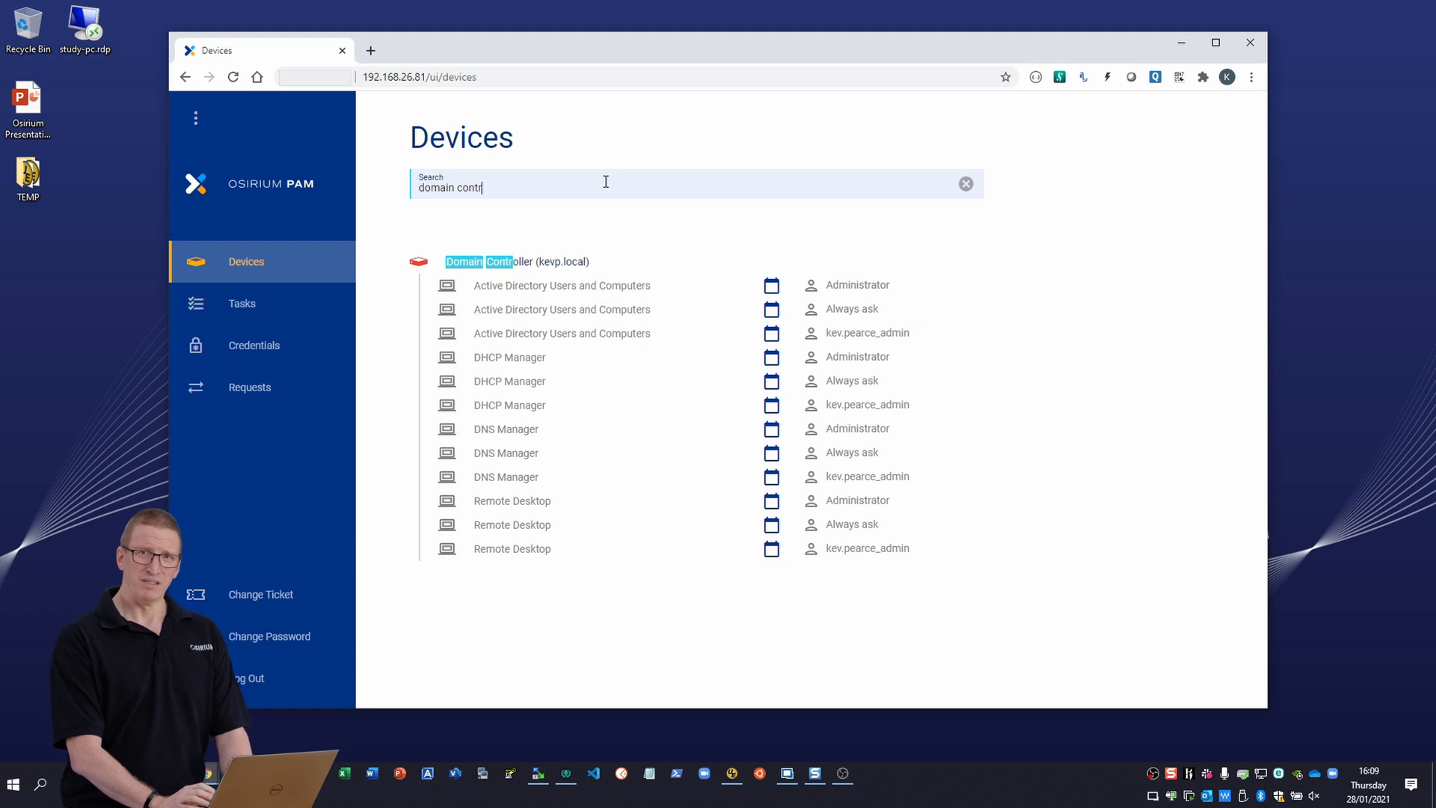
text(oller admini remote desktop)
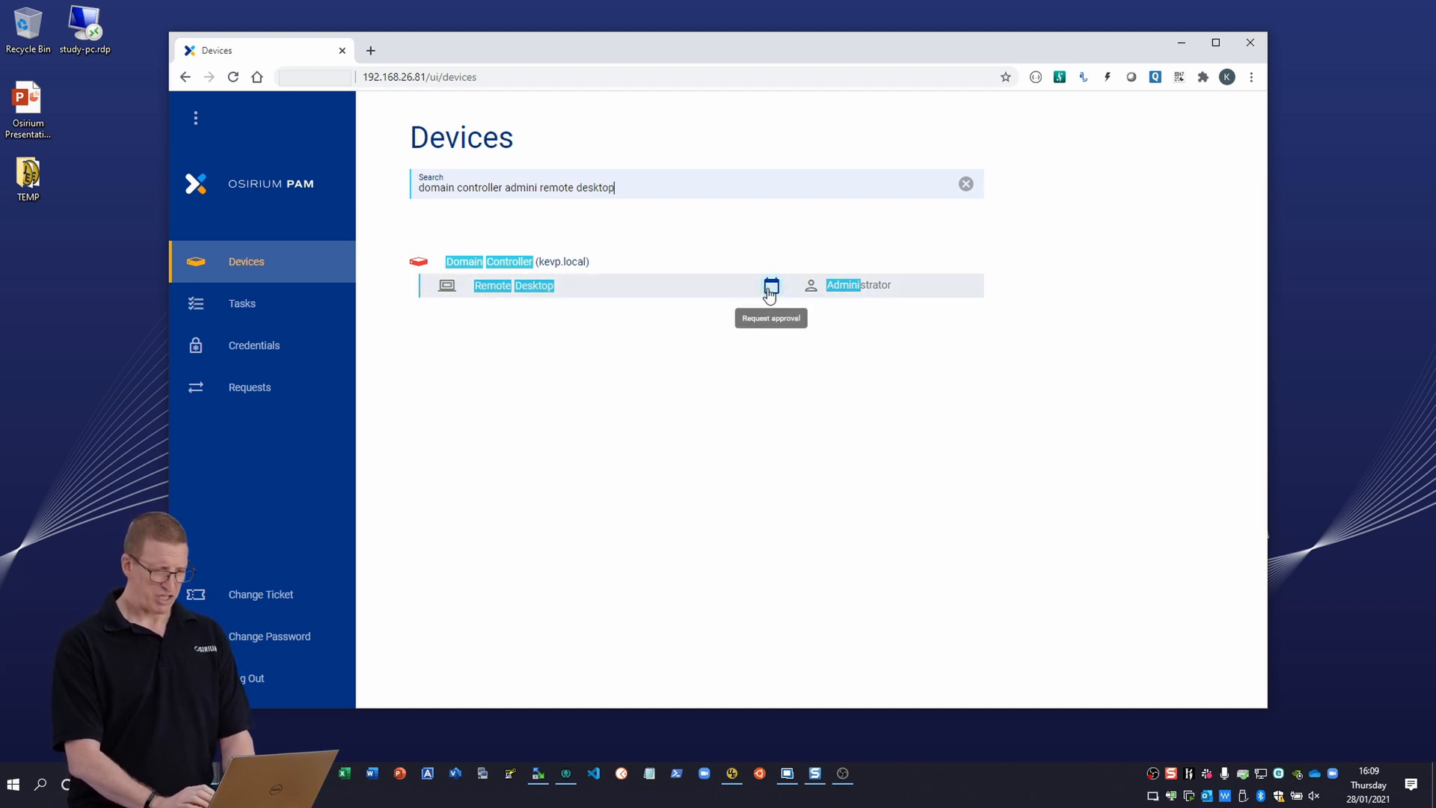
click(772, 284)
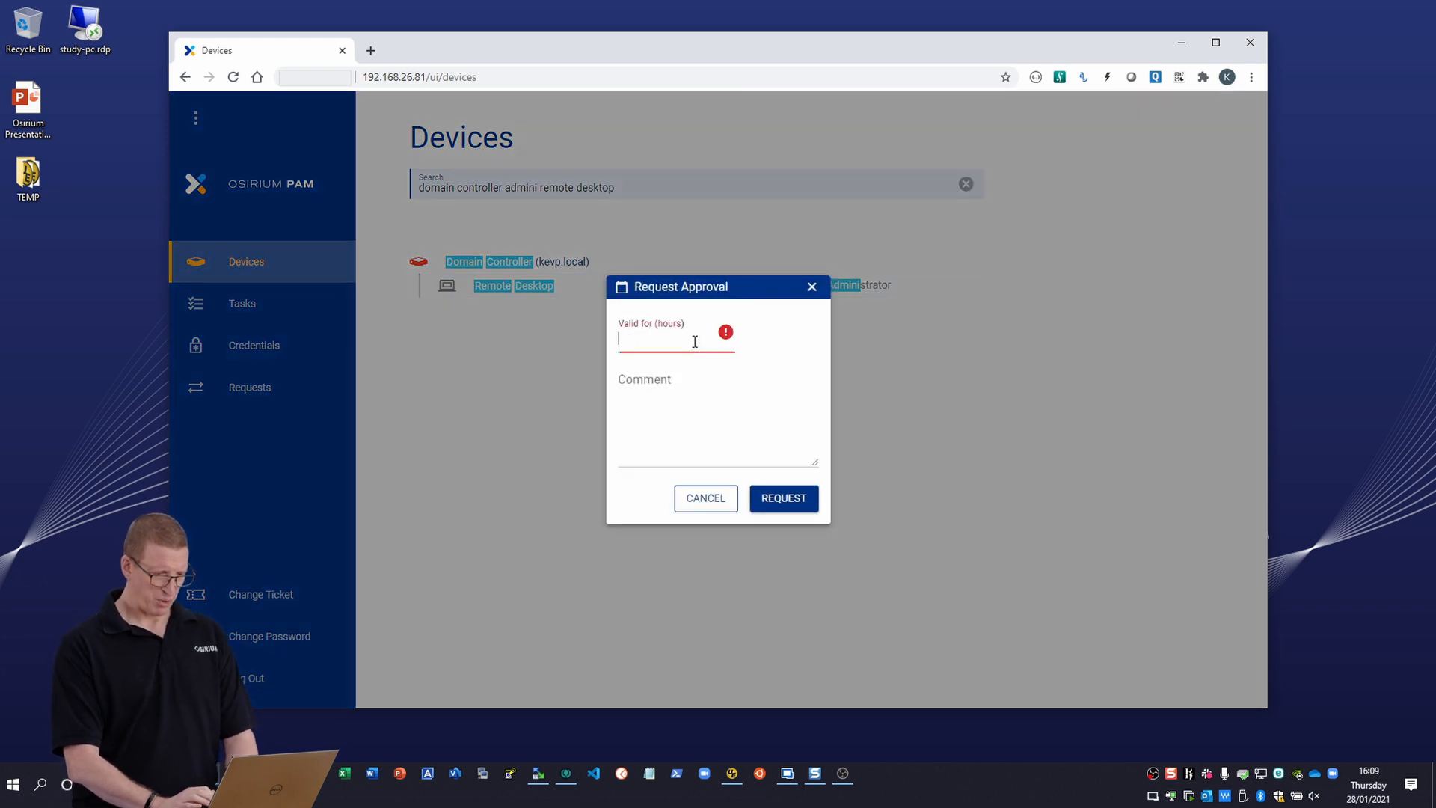
Step: Submit a 2-hour request commented 'Check logs and restart services. INC-123456'
text(2)
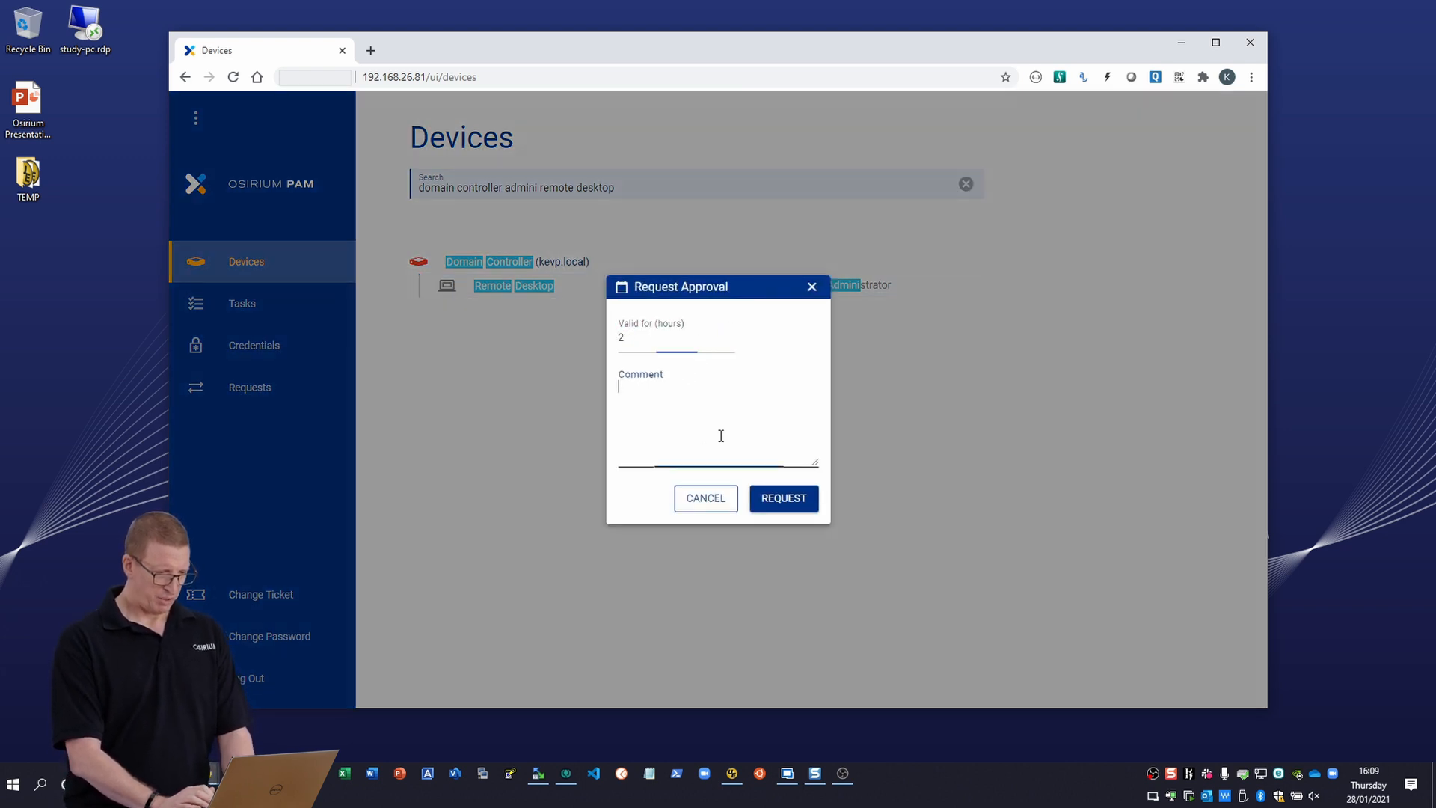
text(Check logs)
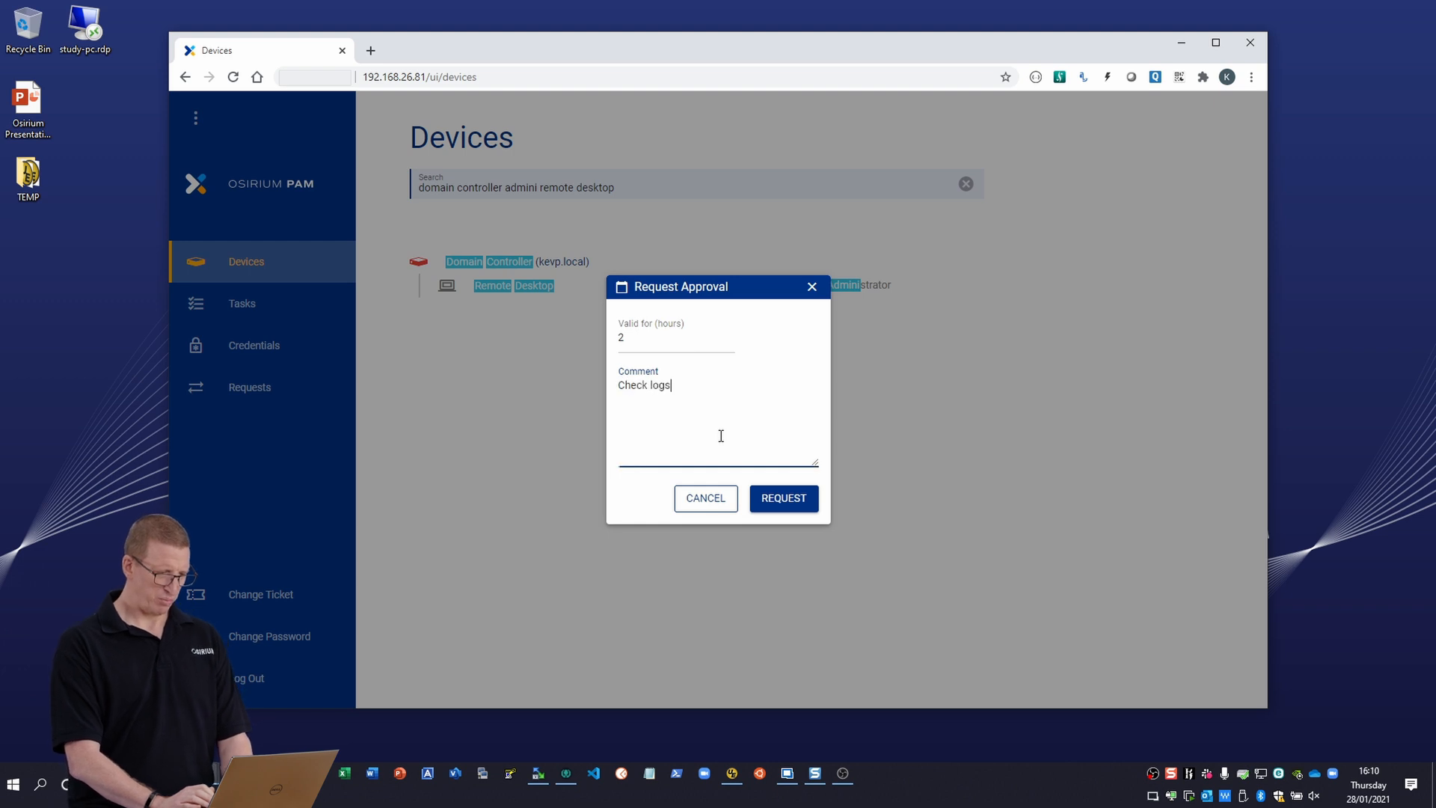
text(and resta)
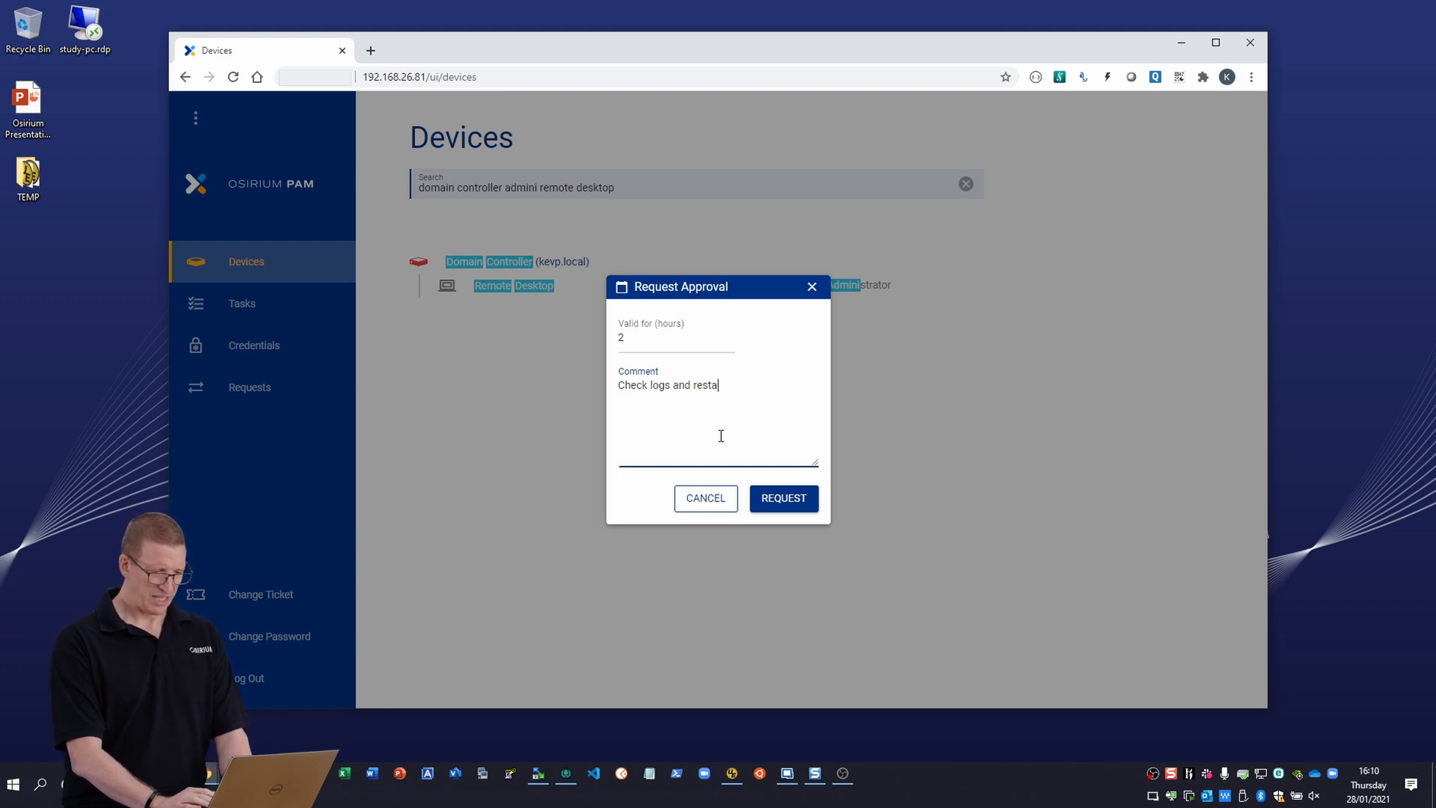
text(rt services)
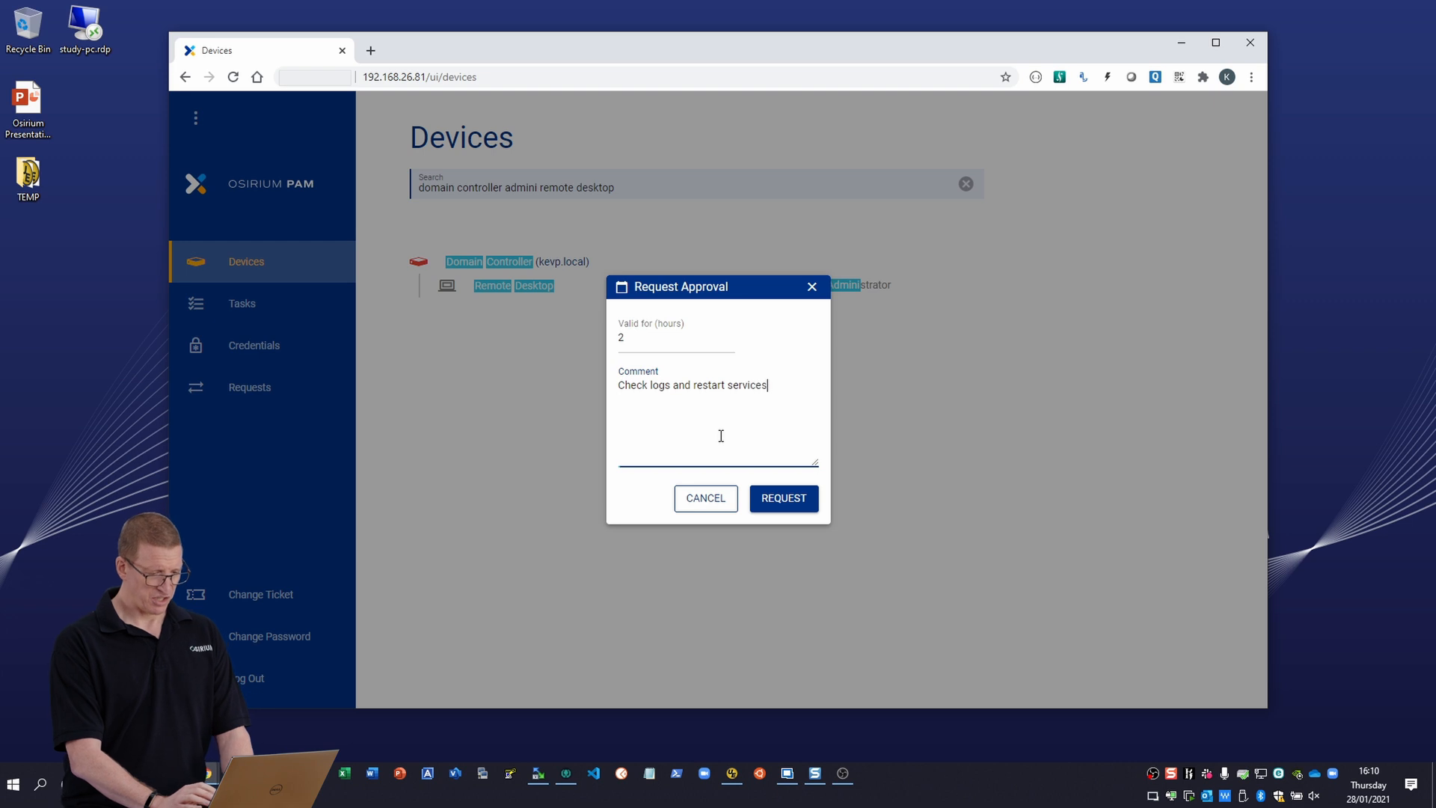
text(.)
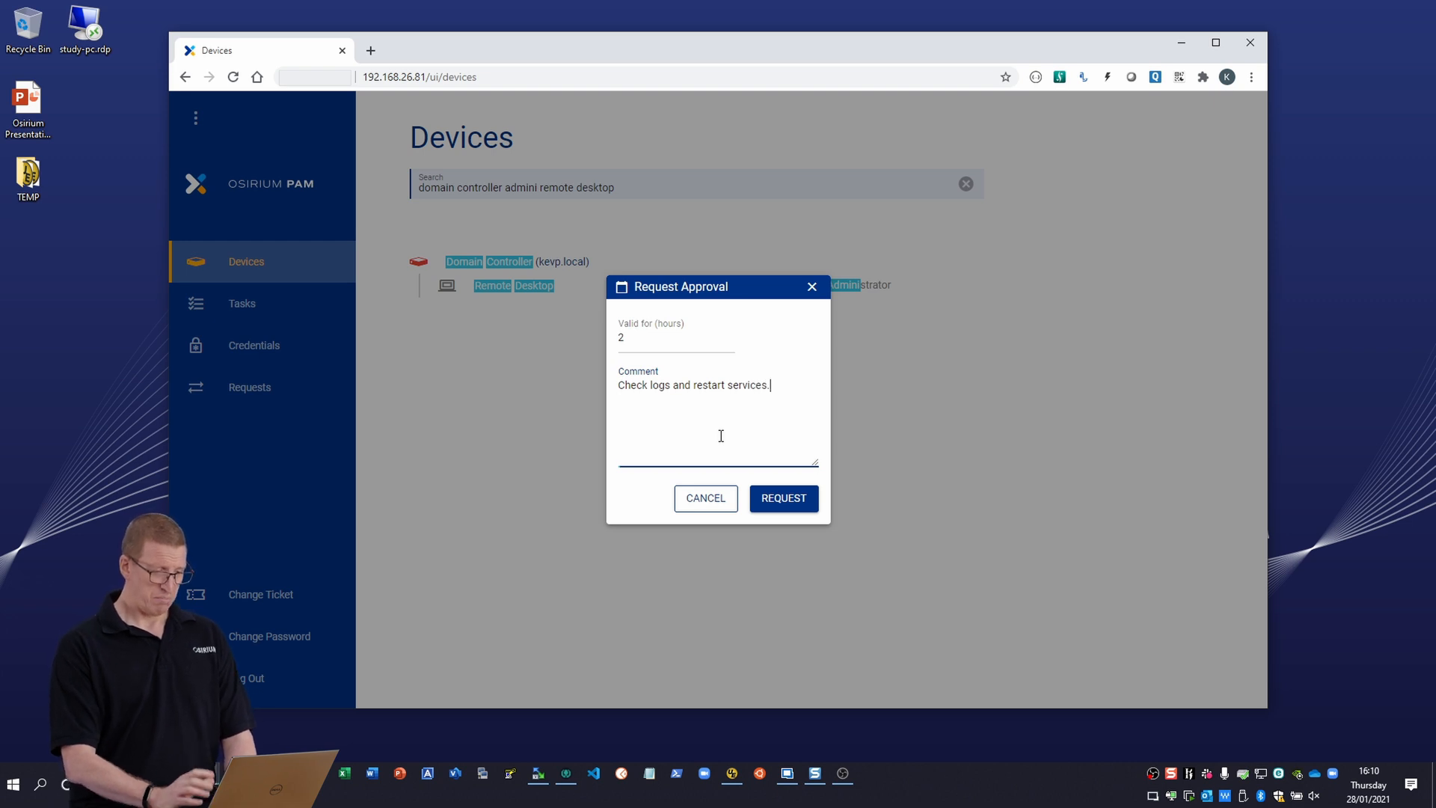
text(INC-)
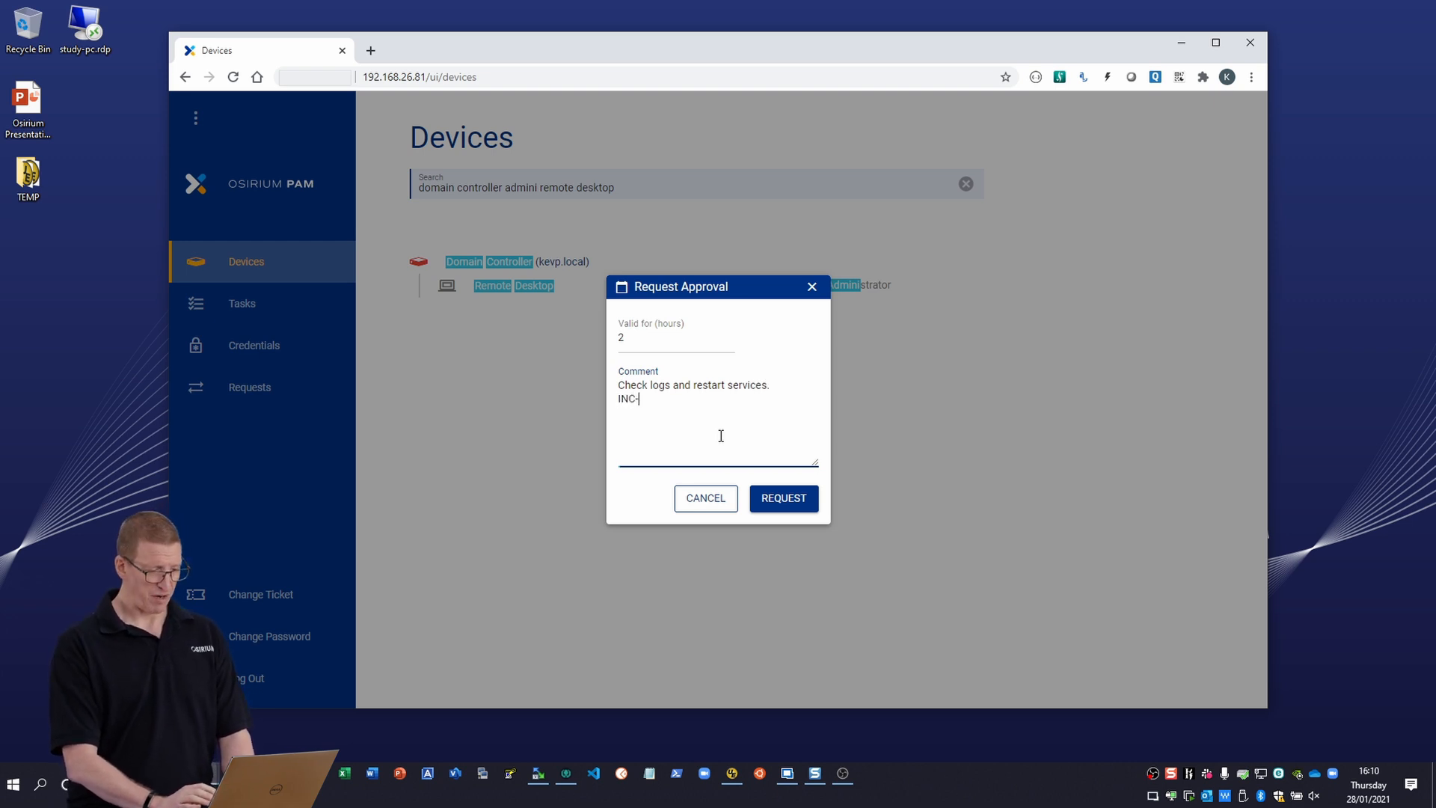
text(123456)
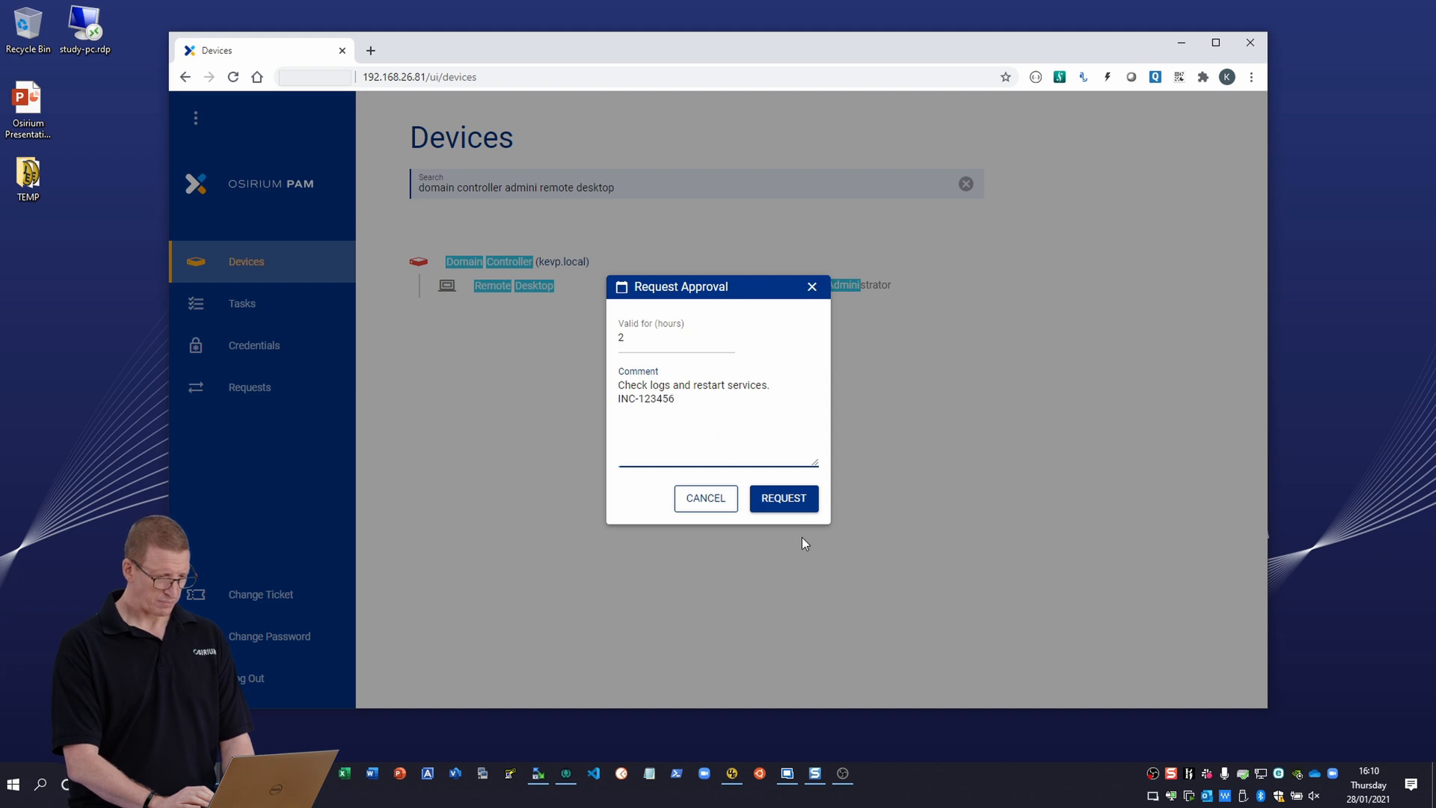
click(782, 498)
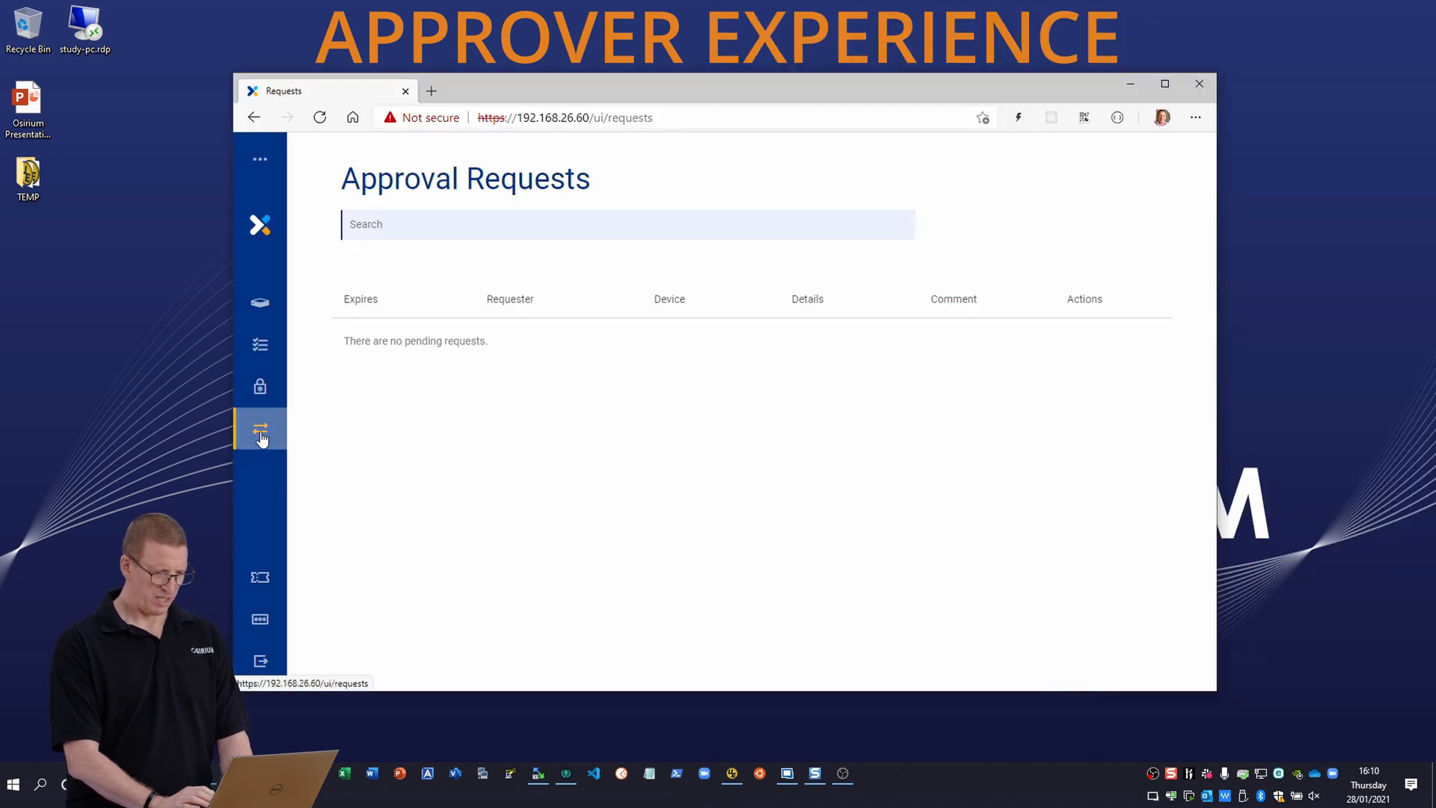
Step: As approver, switch between Devices and Requests until the pending request appears
click(259, 304)
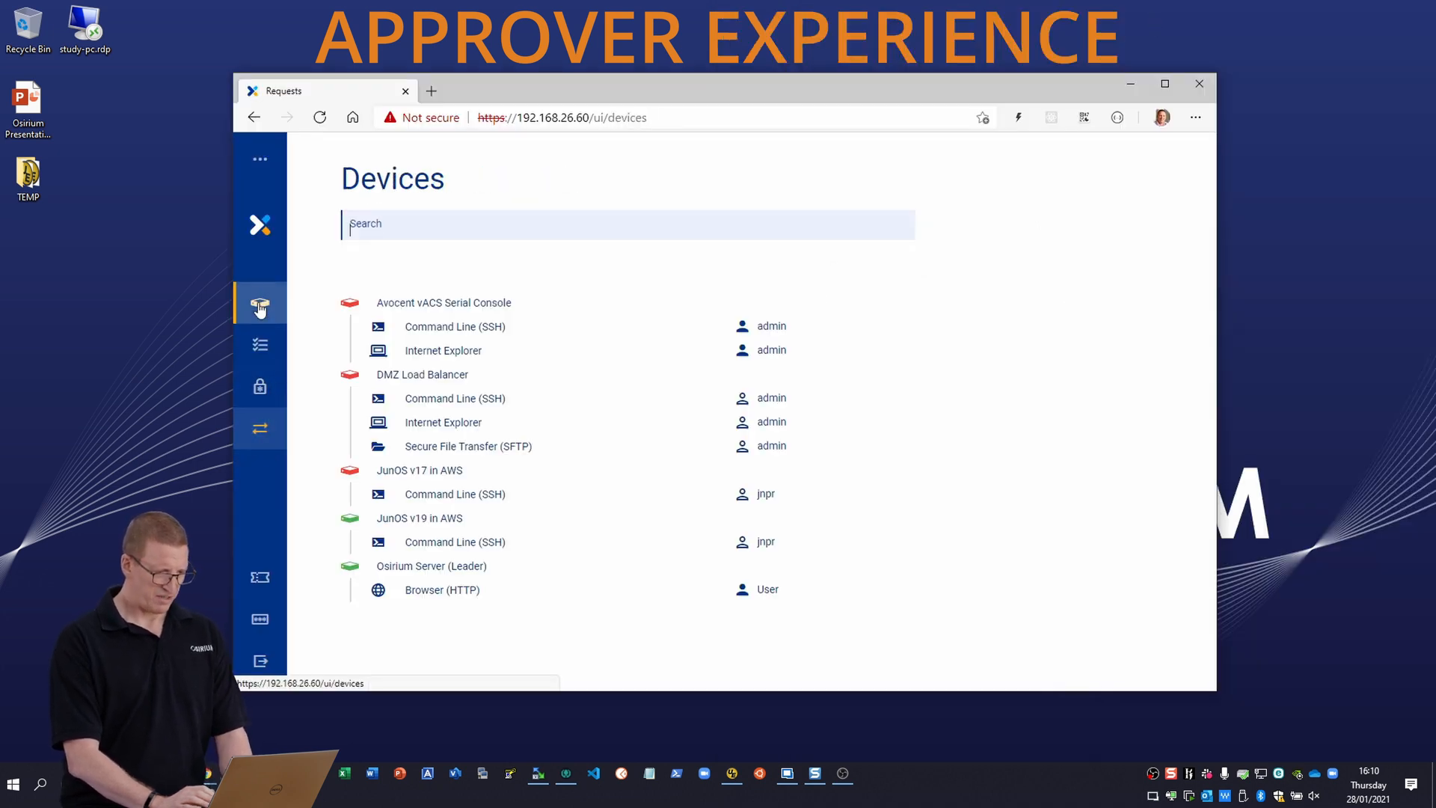
click(259, 428)
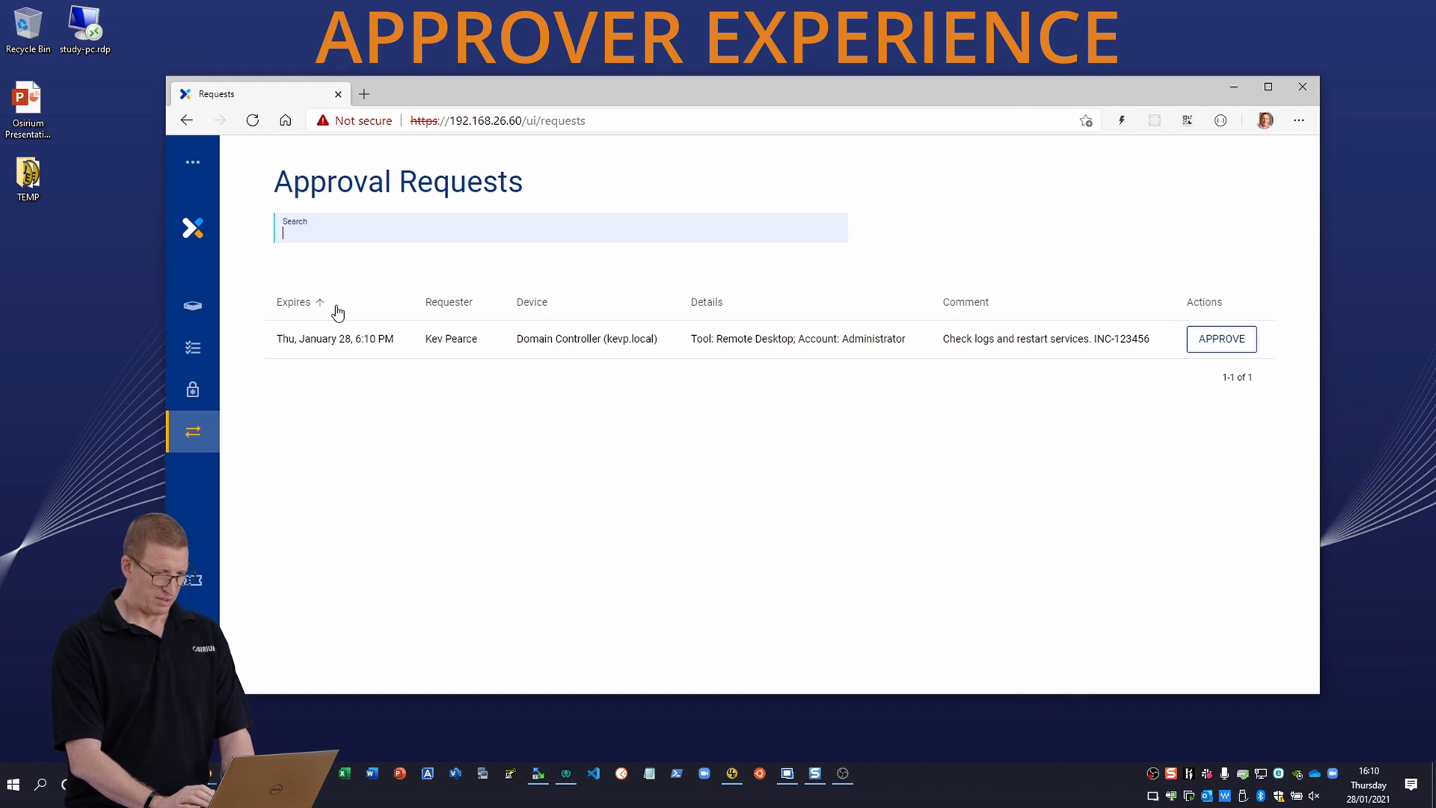
click(193, 305)
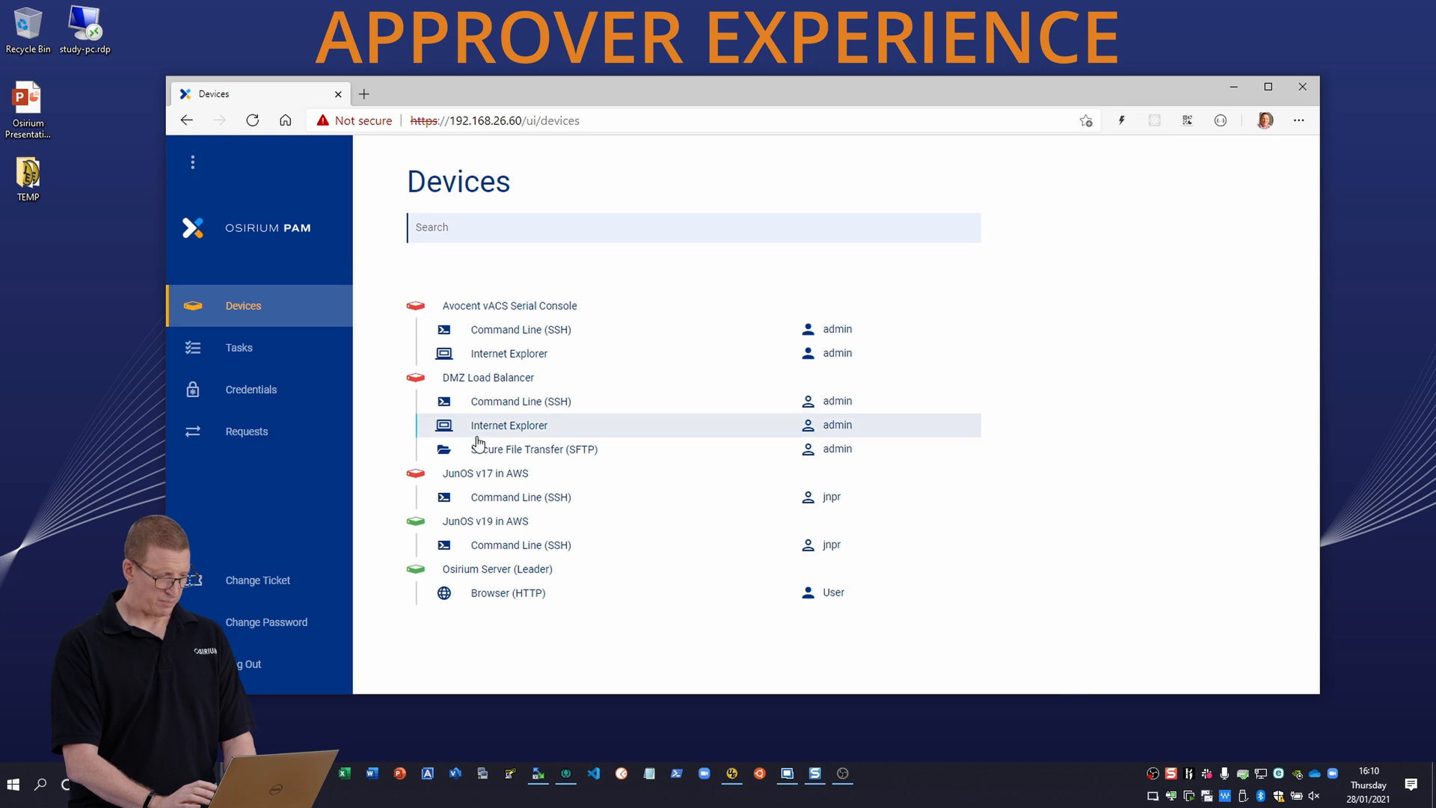
click(247, 430)
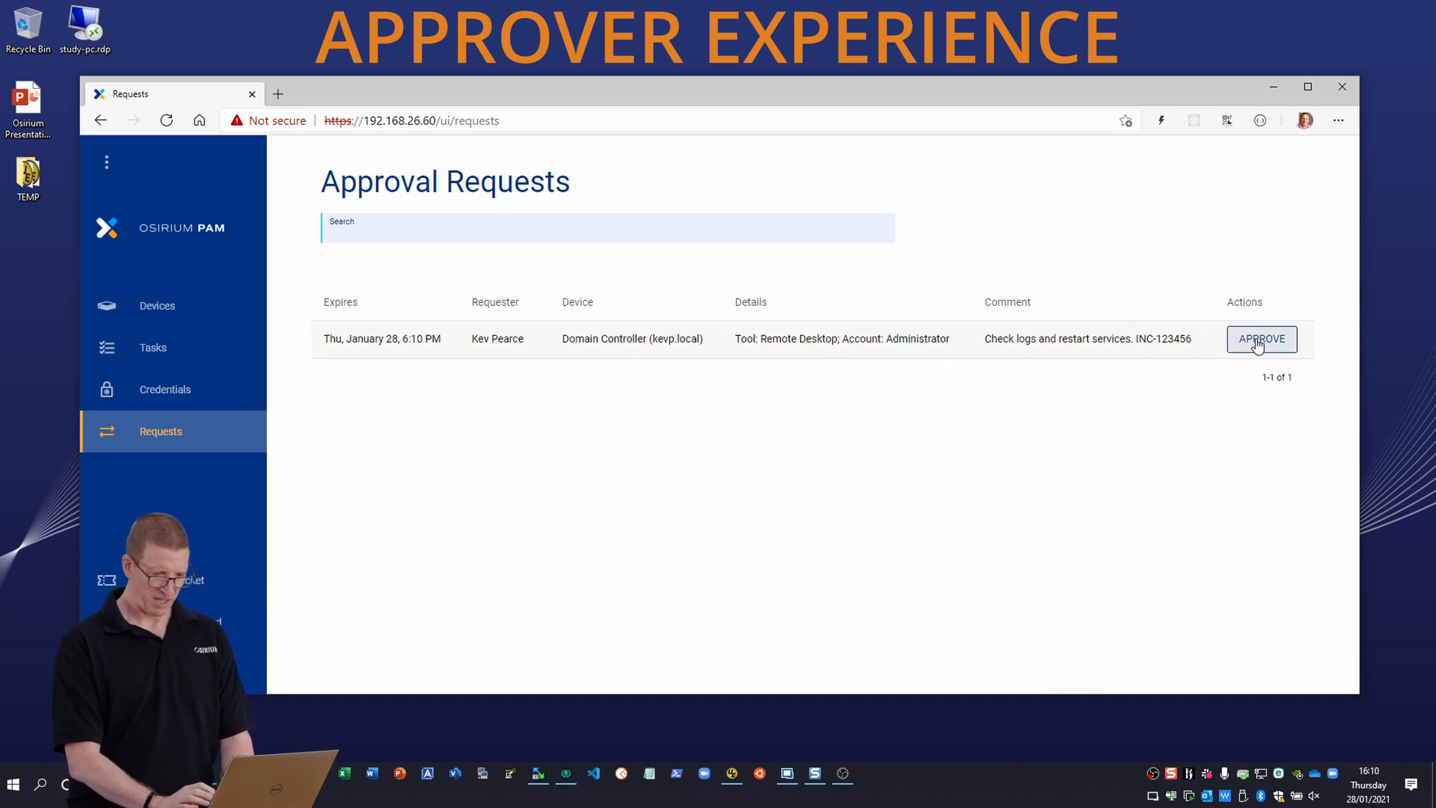
Step: Approve the Domain Controller Remote Desktop request and confirm
click(1261, 339)
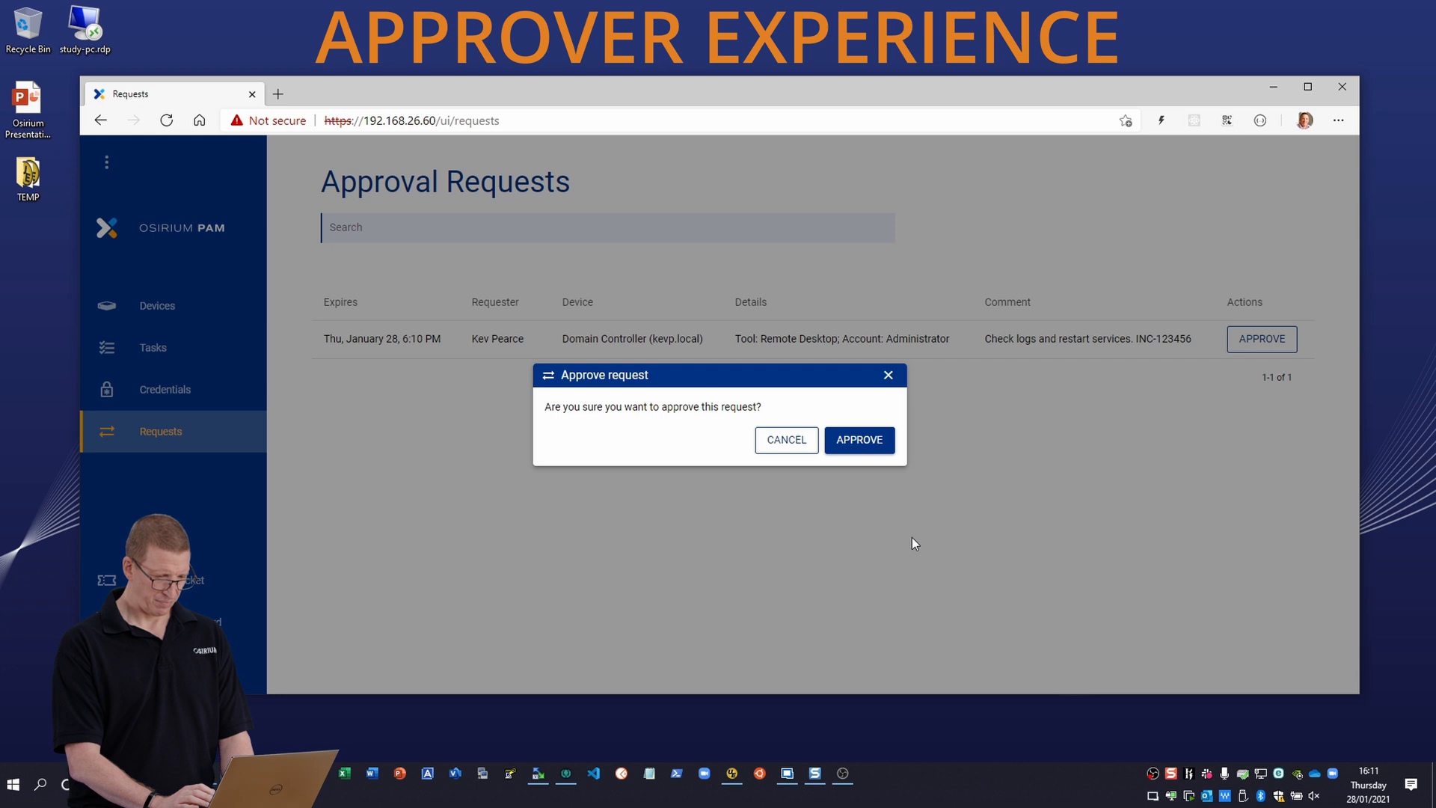
click(859, 440)
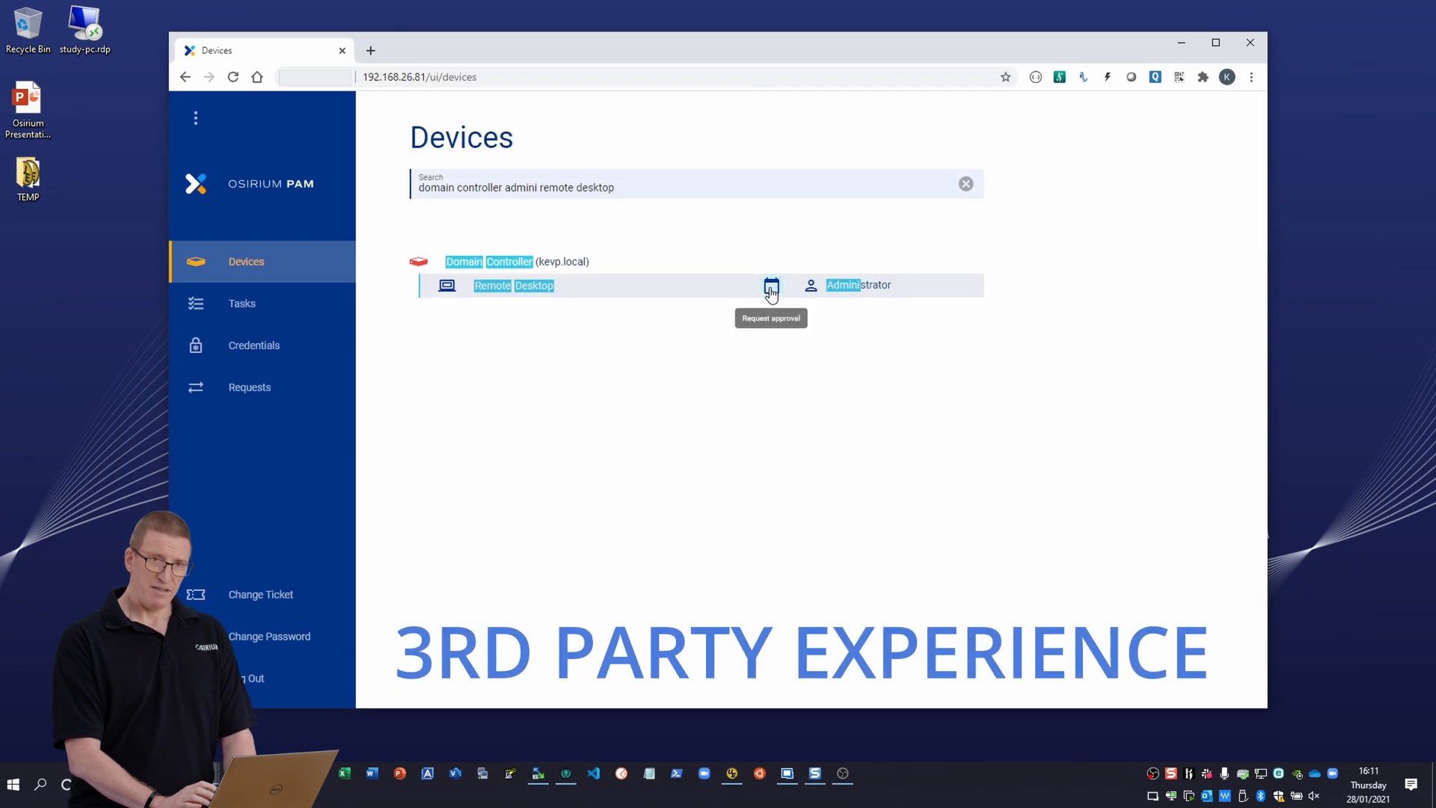
Step: Launch the approved Remote Desktop session to the Domain Controller and accept recording terms
click(771, 284)
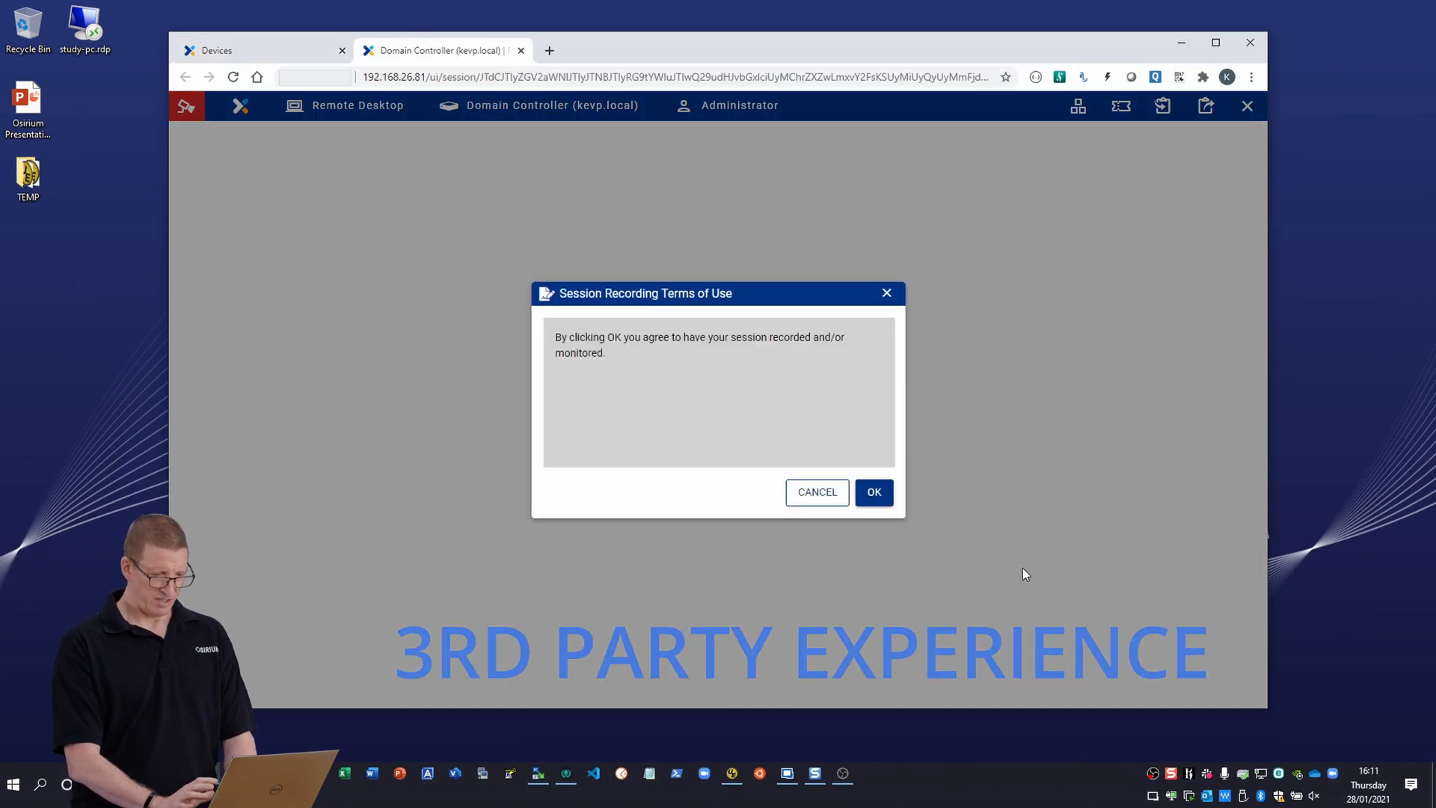
click(873, 493)
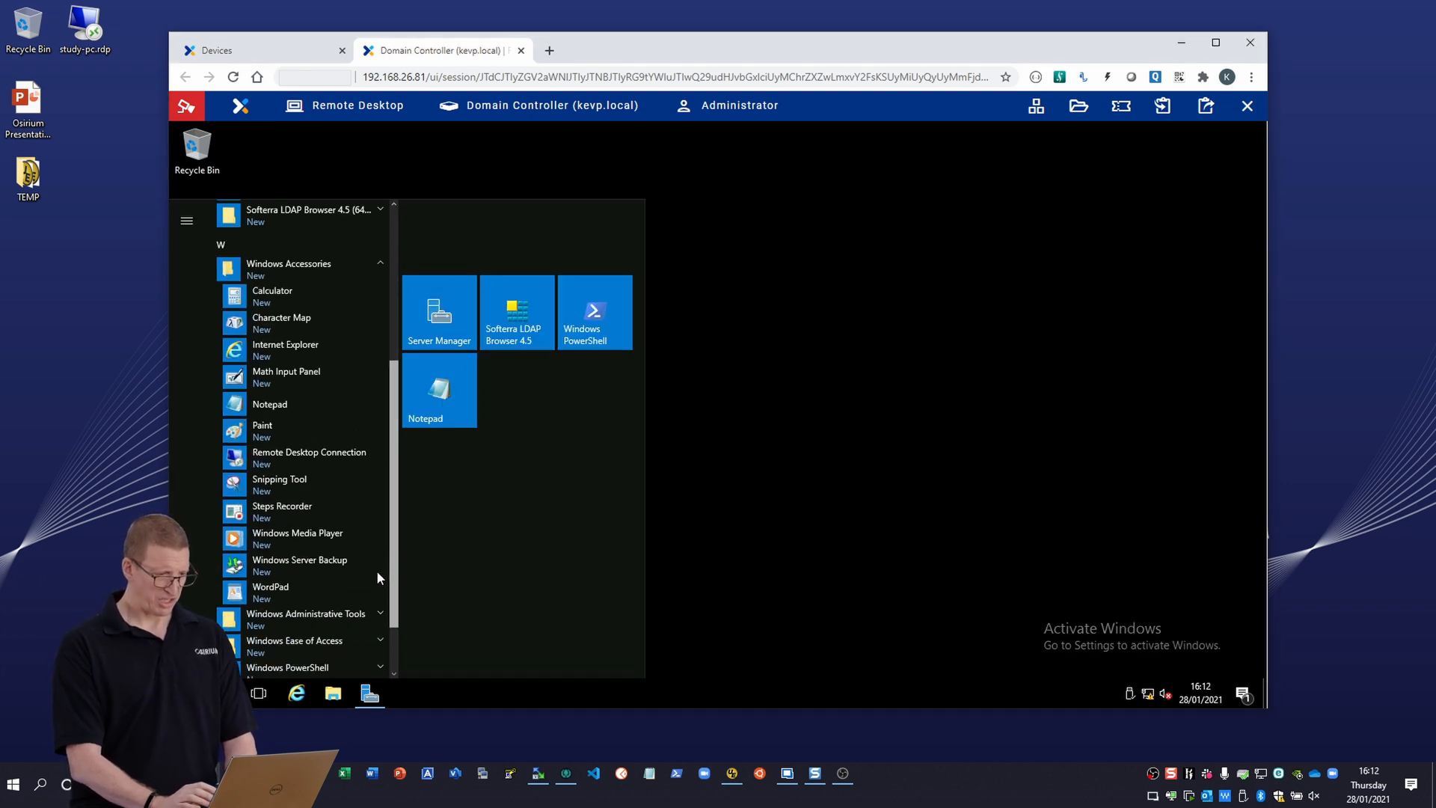
Step: Start Event Viewer from Windows Administrative Tools, maximise it and select the Security log
click(307, 543)
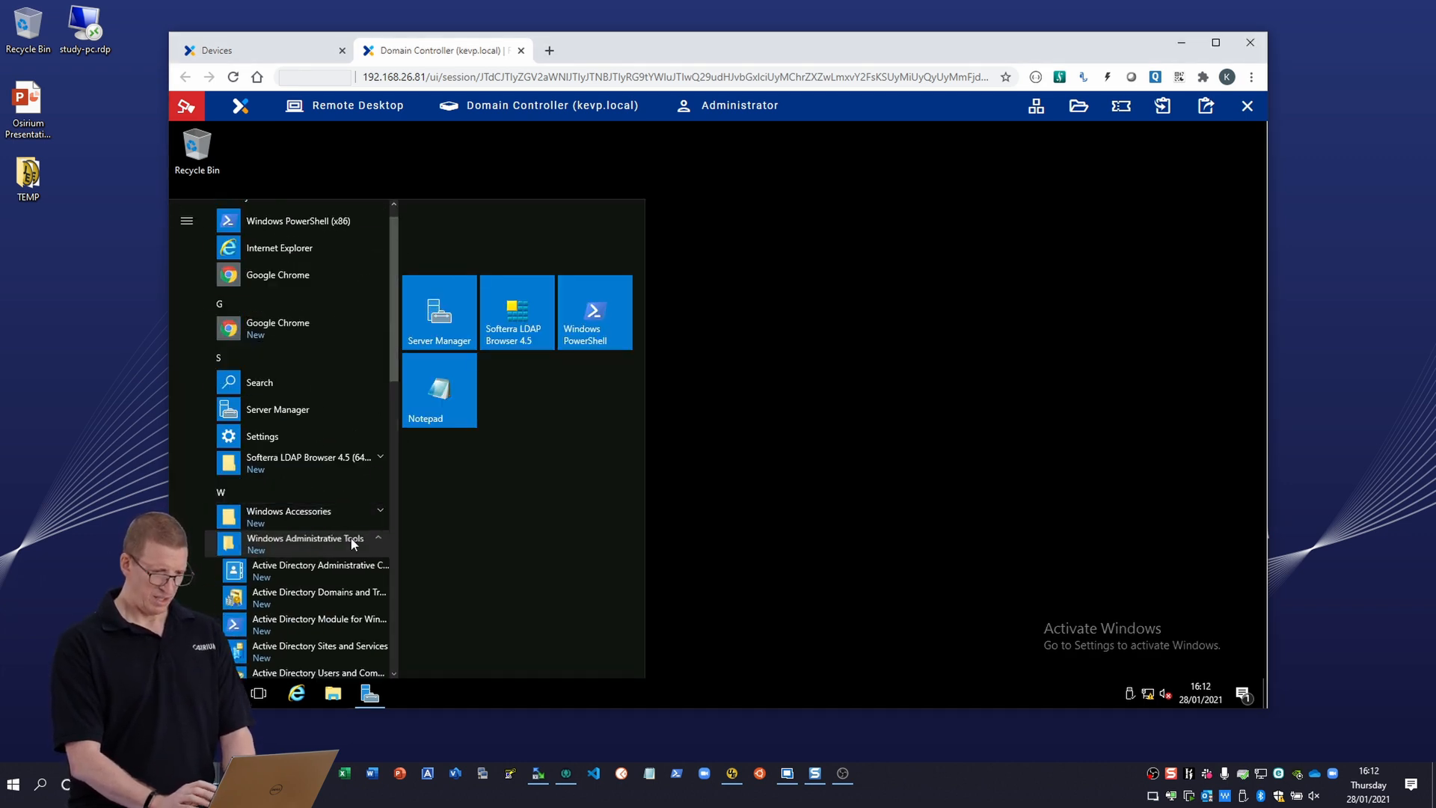
scroll(down, 3)
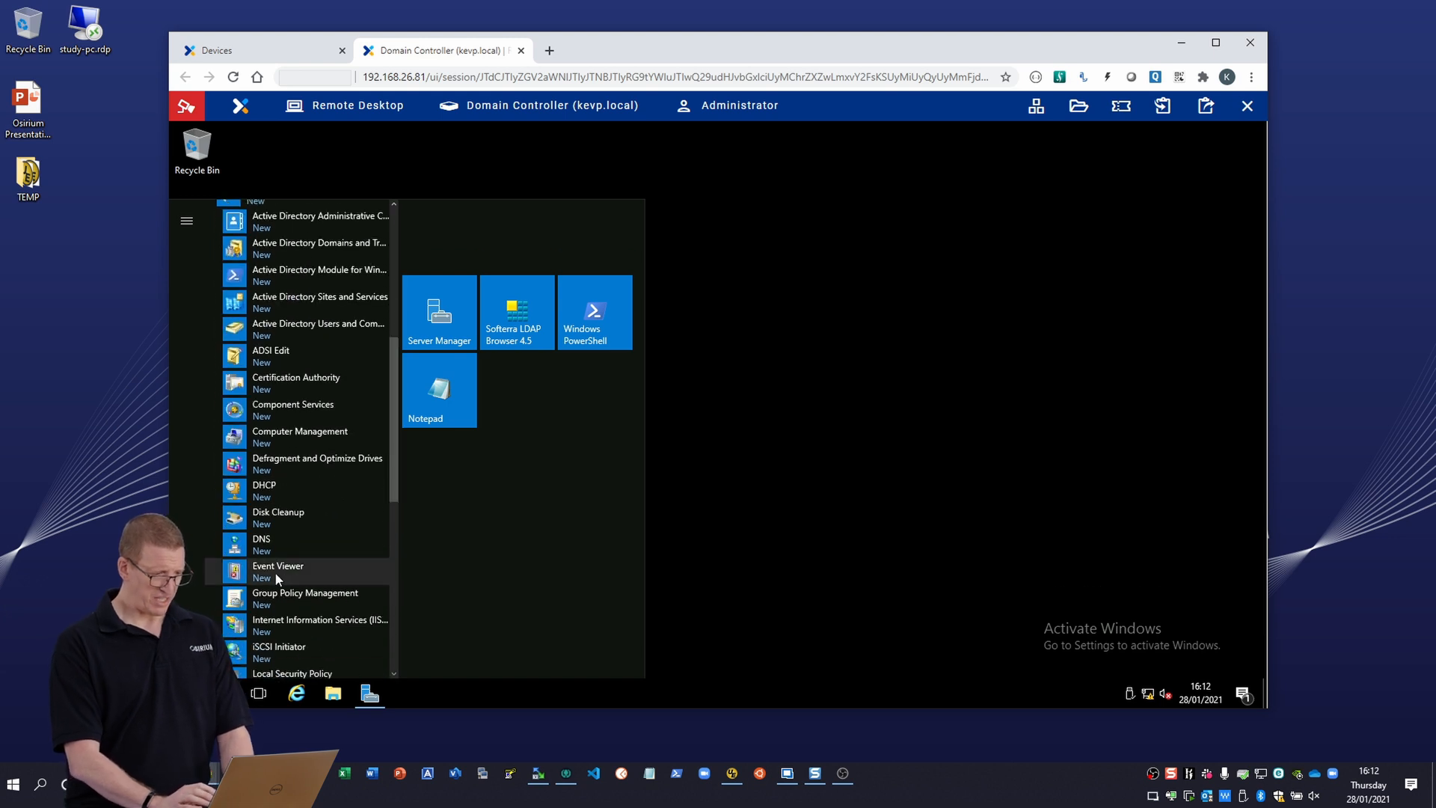
click(279, 565)
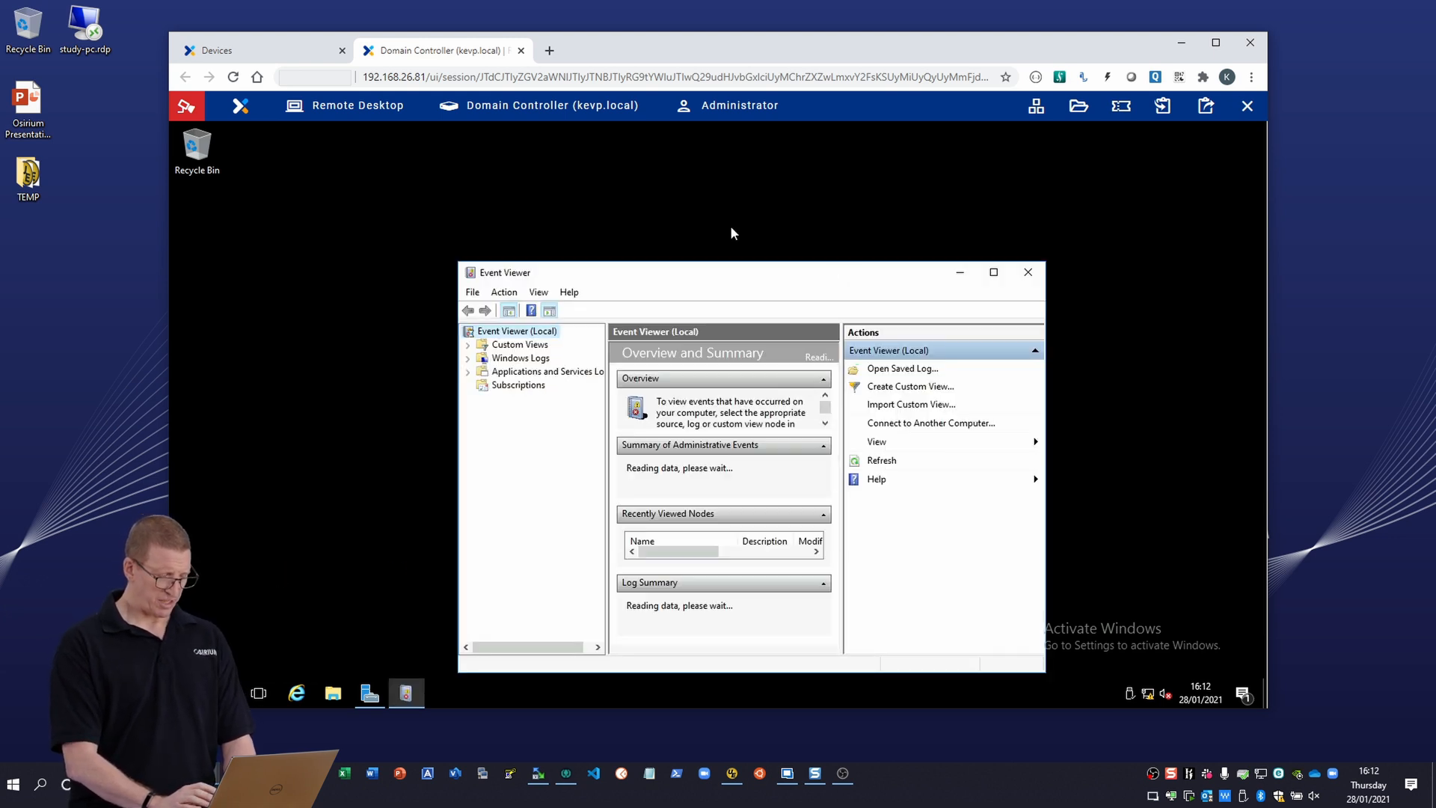
click(994, 272)
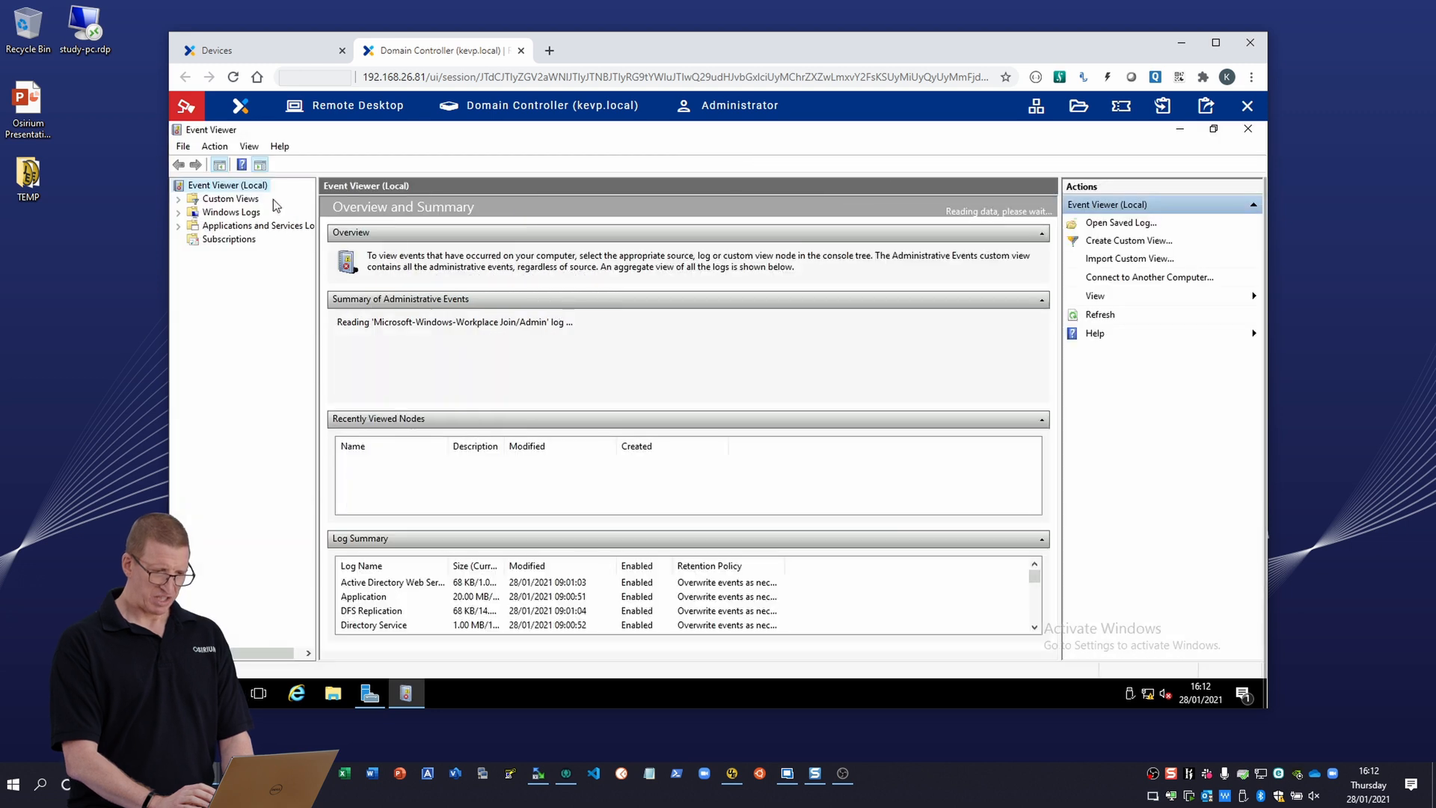
click(232, 267)
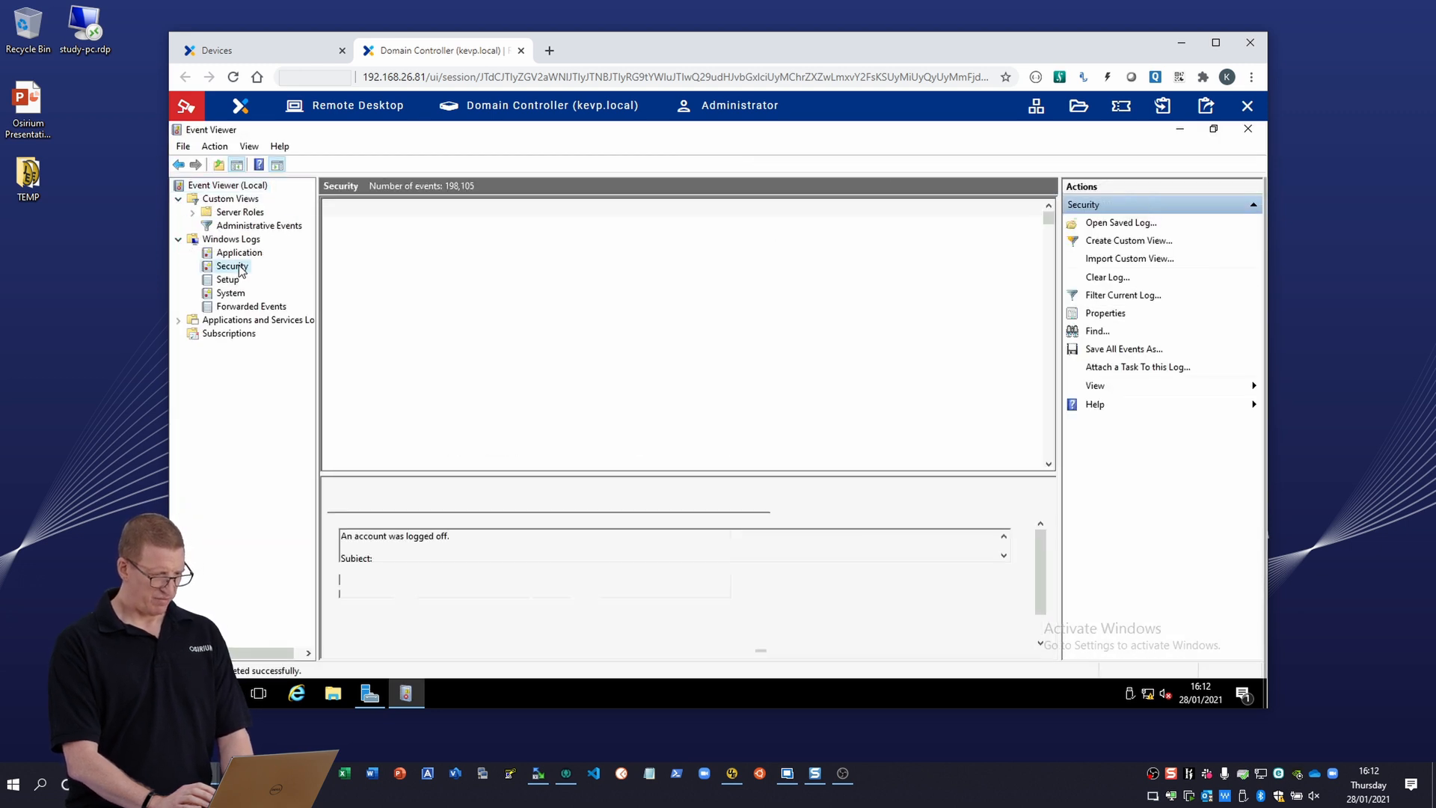
click(232, 266)
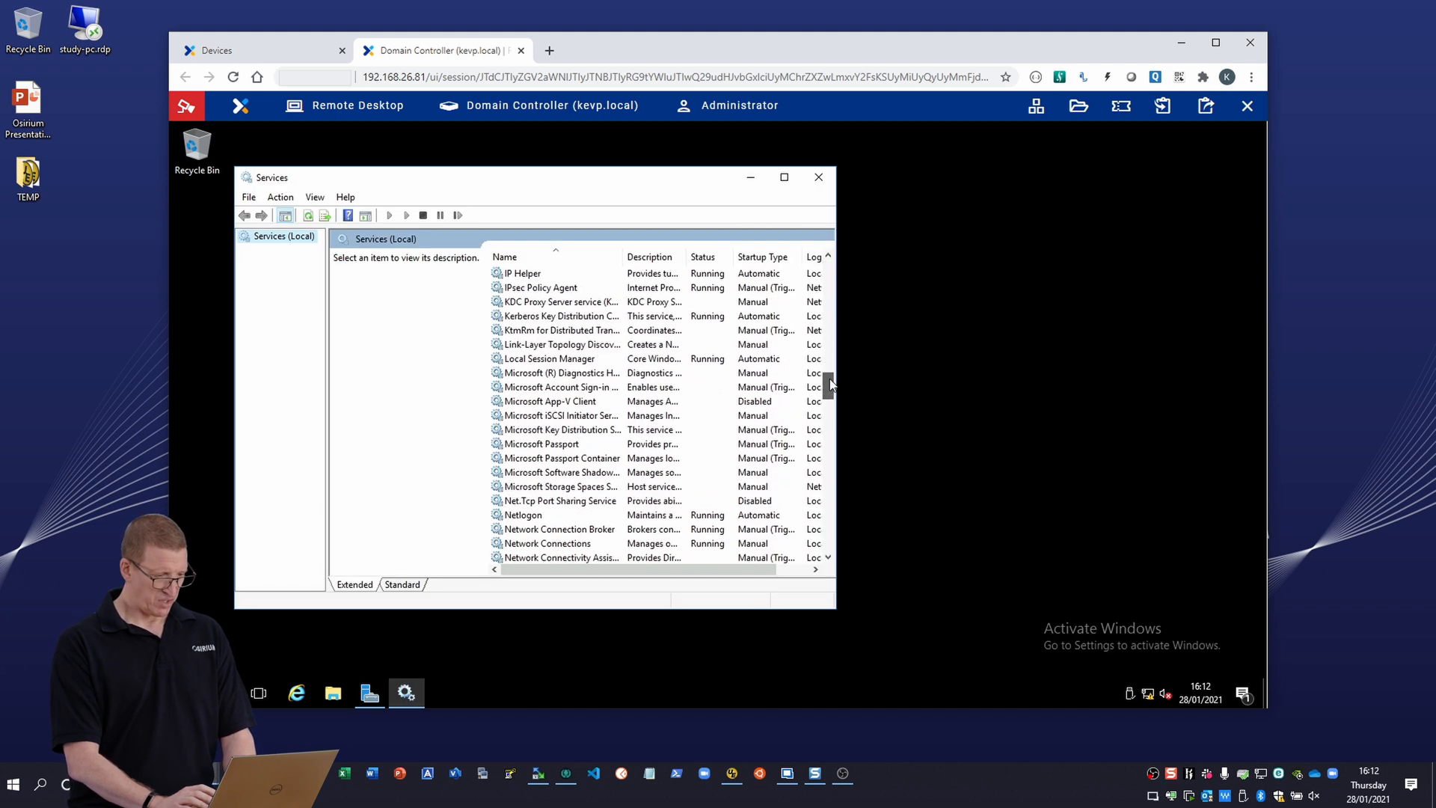
Step: Restart the Print Spooler service from its context menu in Services
click(542, 443)
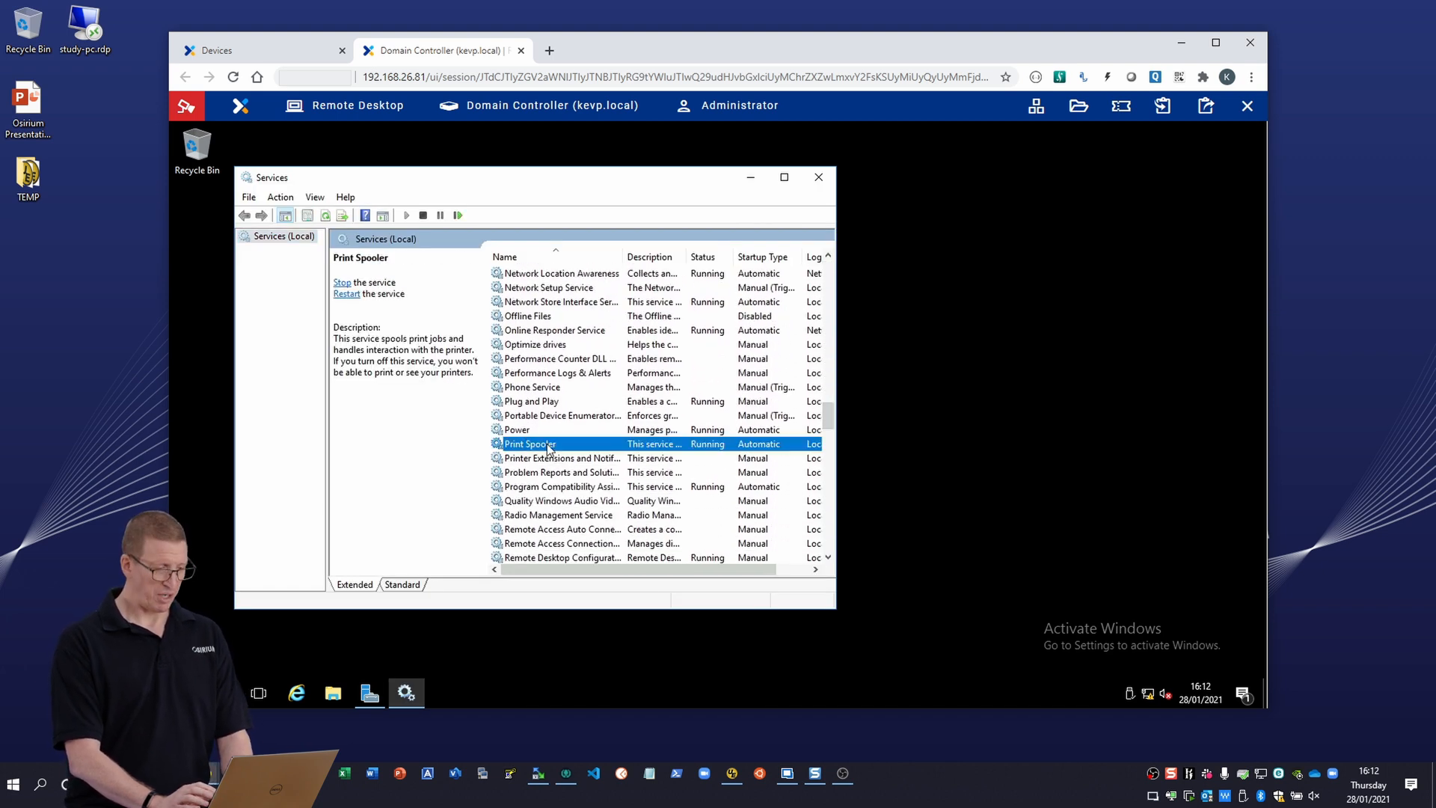
right_click(529, 443)
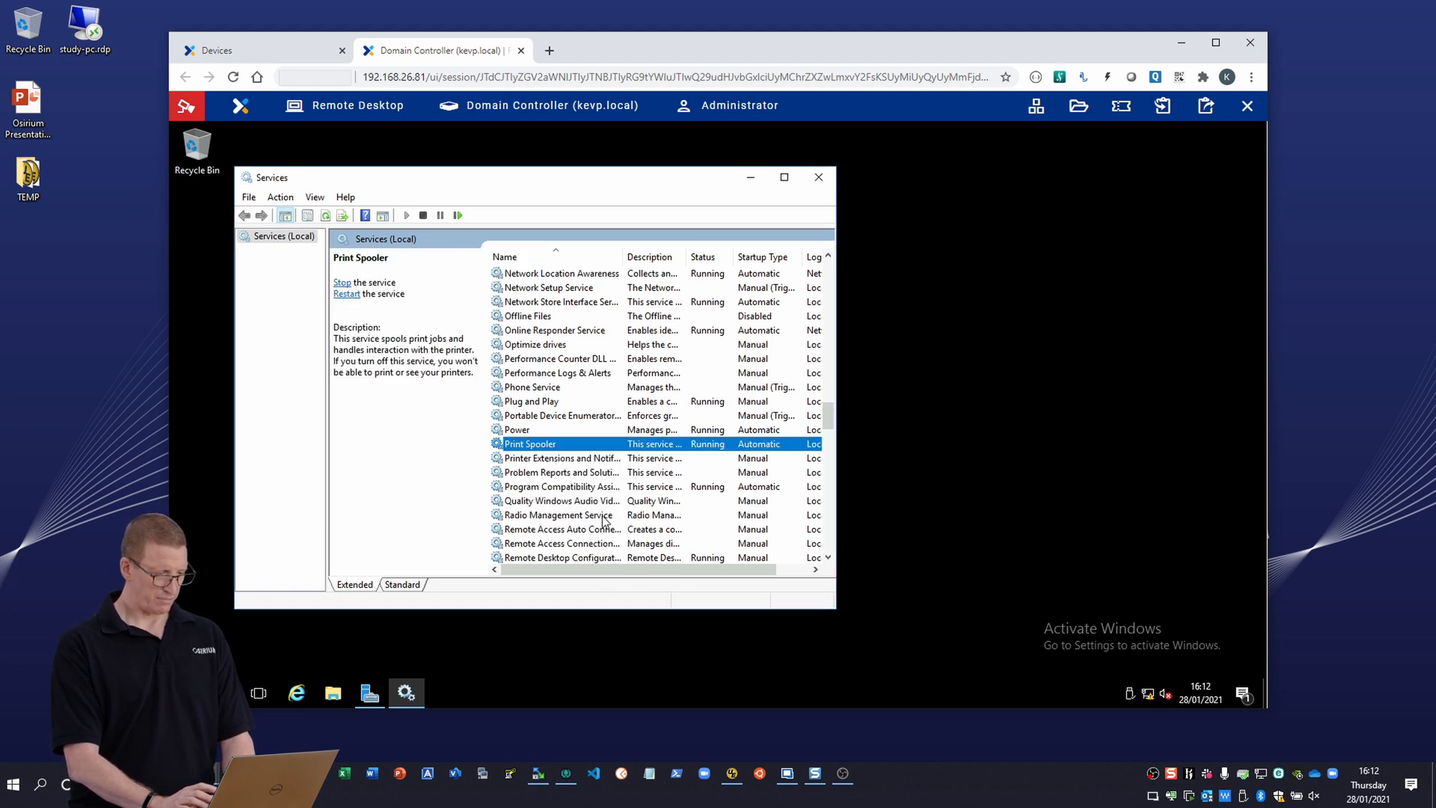
click(818, 177)
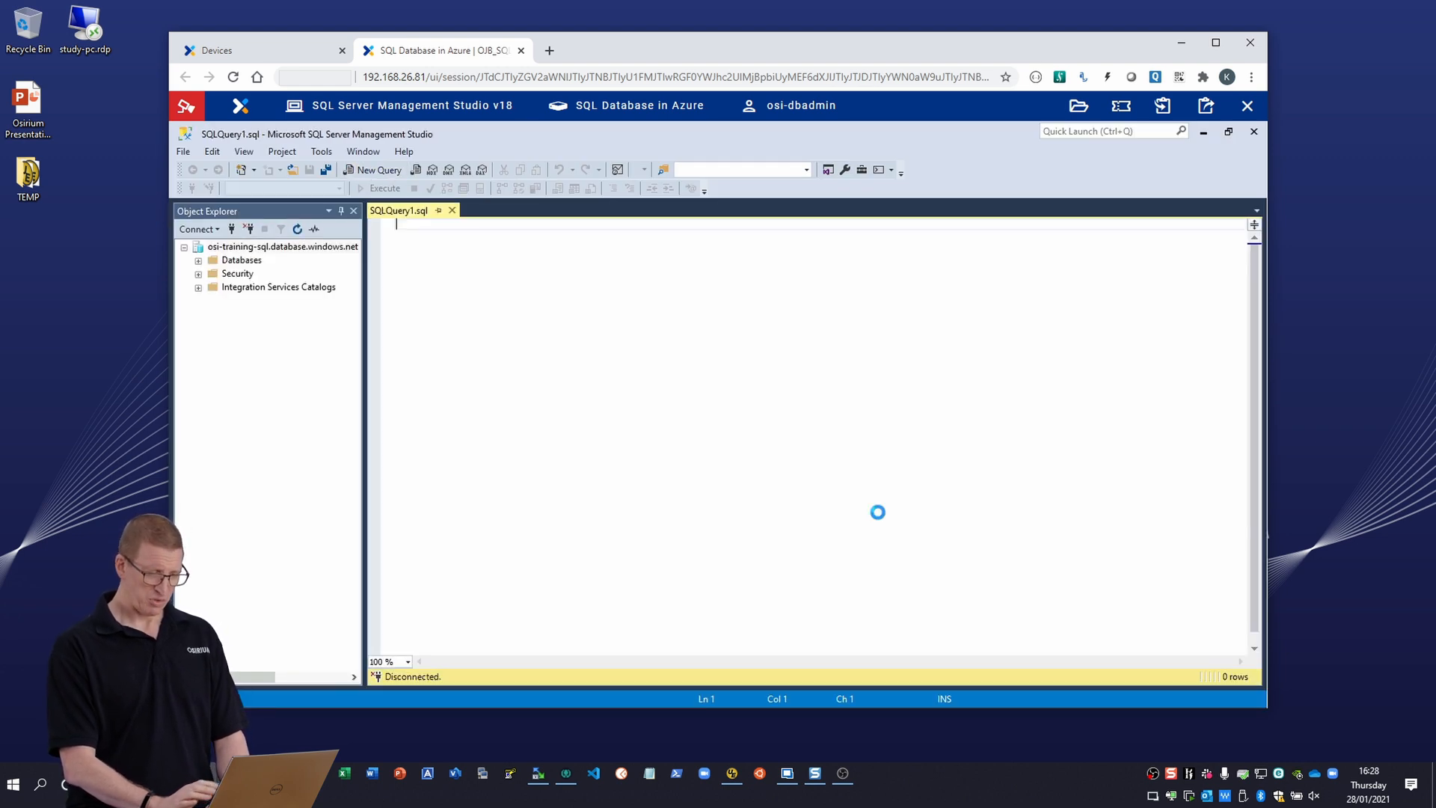
Step: Execute a test select '1'; query, then terminate the SQL Management Studio session
text(select)
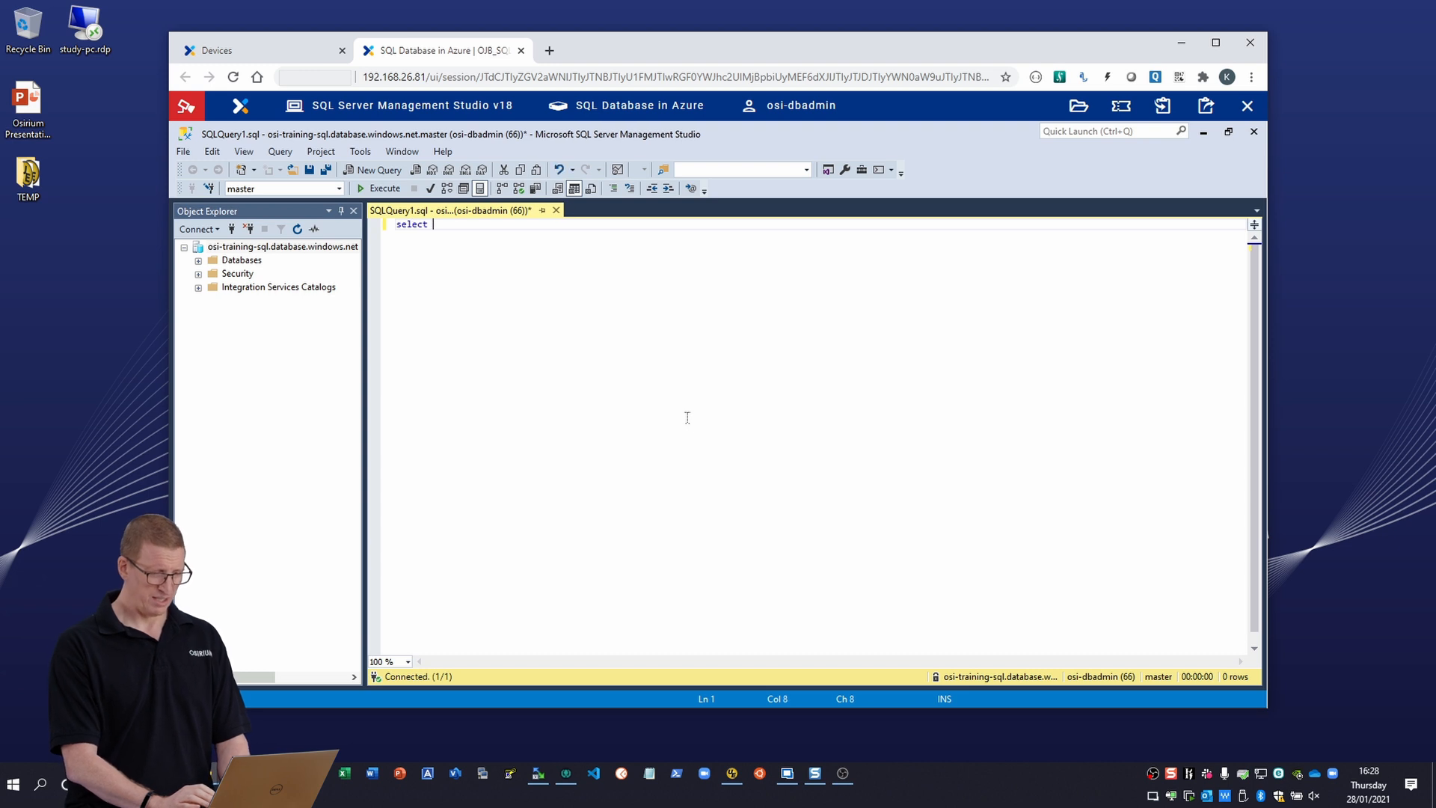
text('1';)
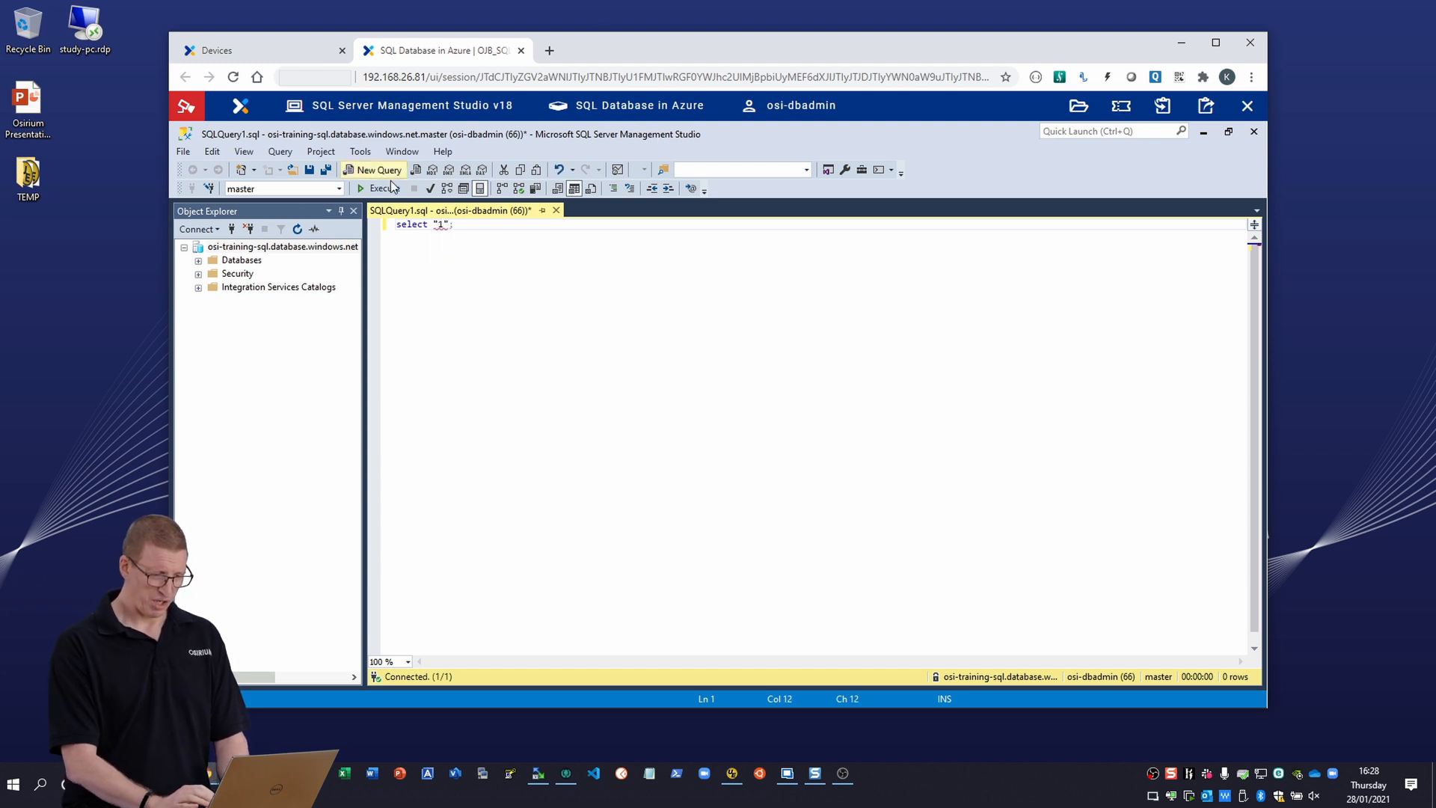
click(379, 188)
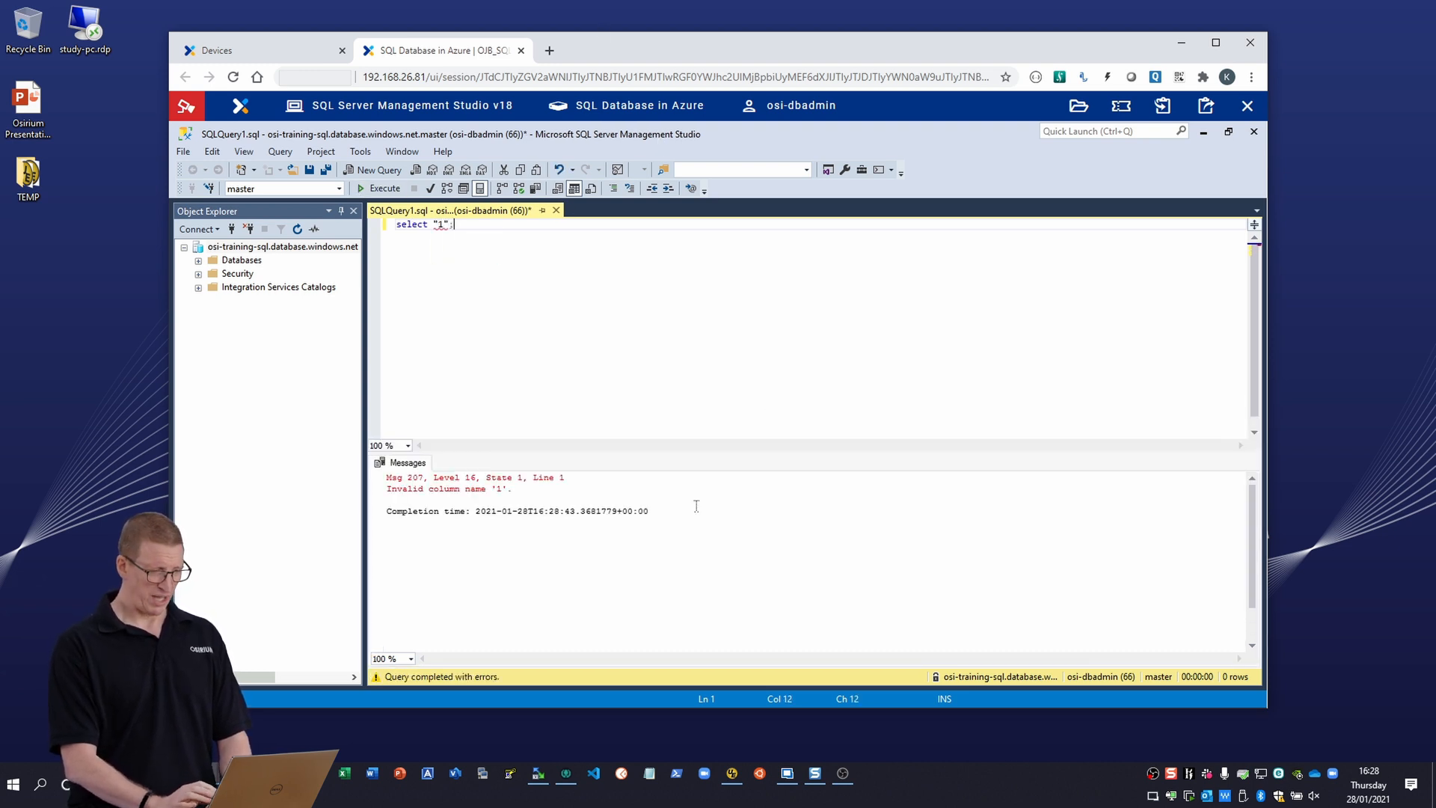
click(1247, 105)
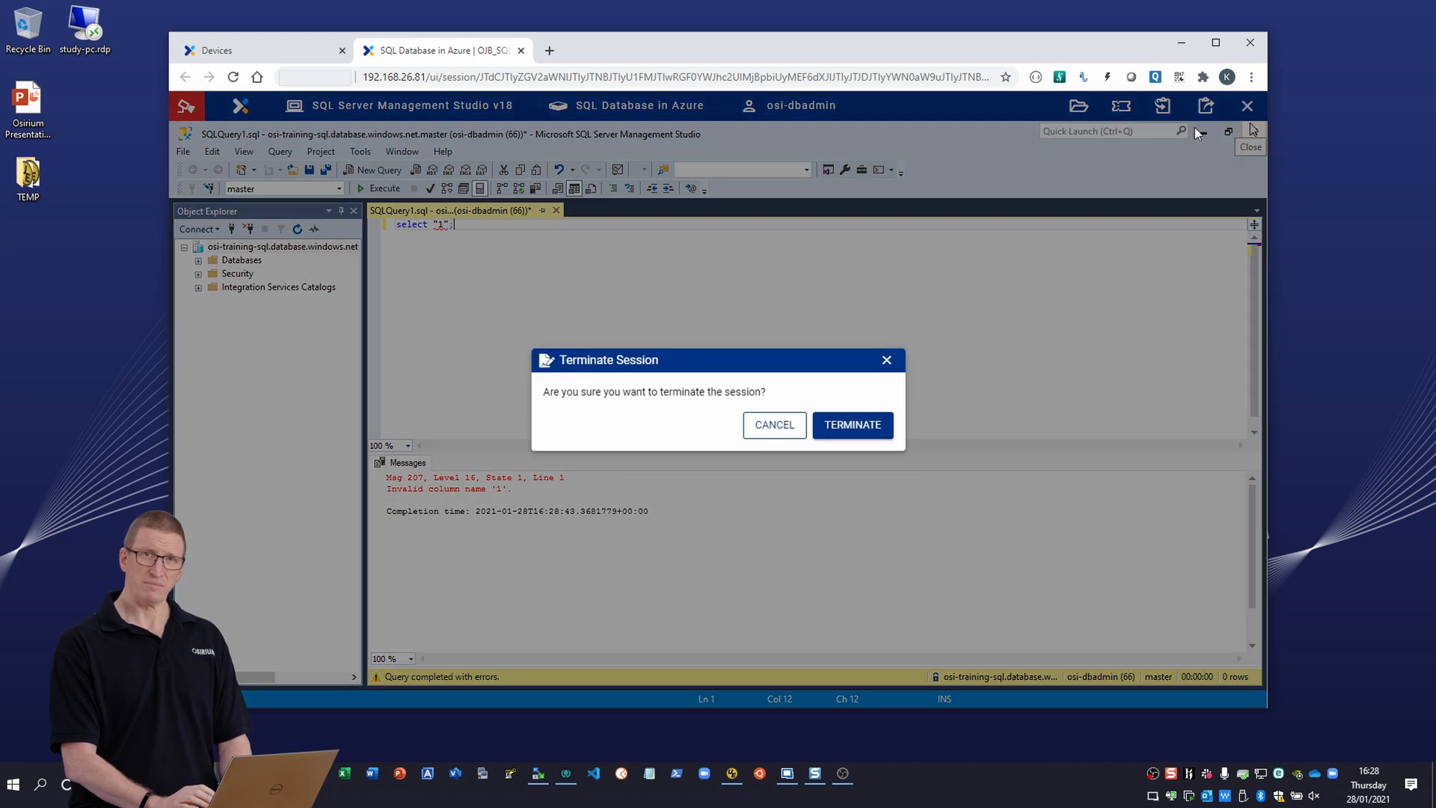
click(852, 423)
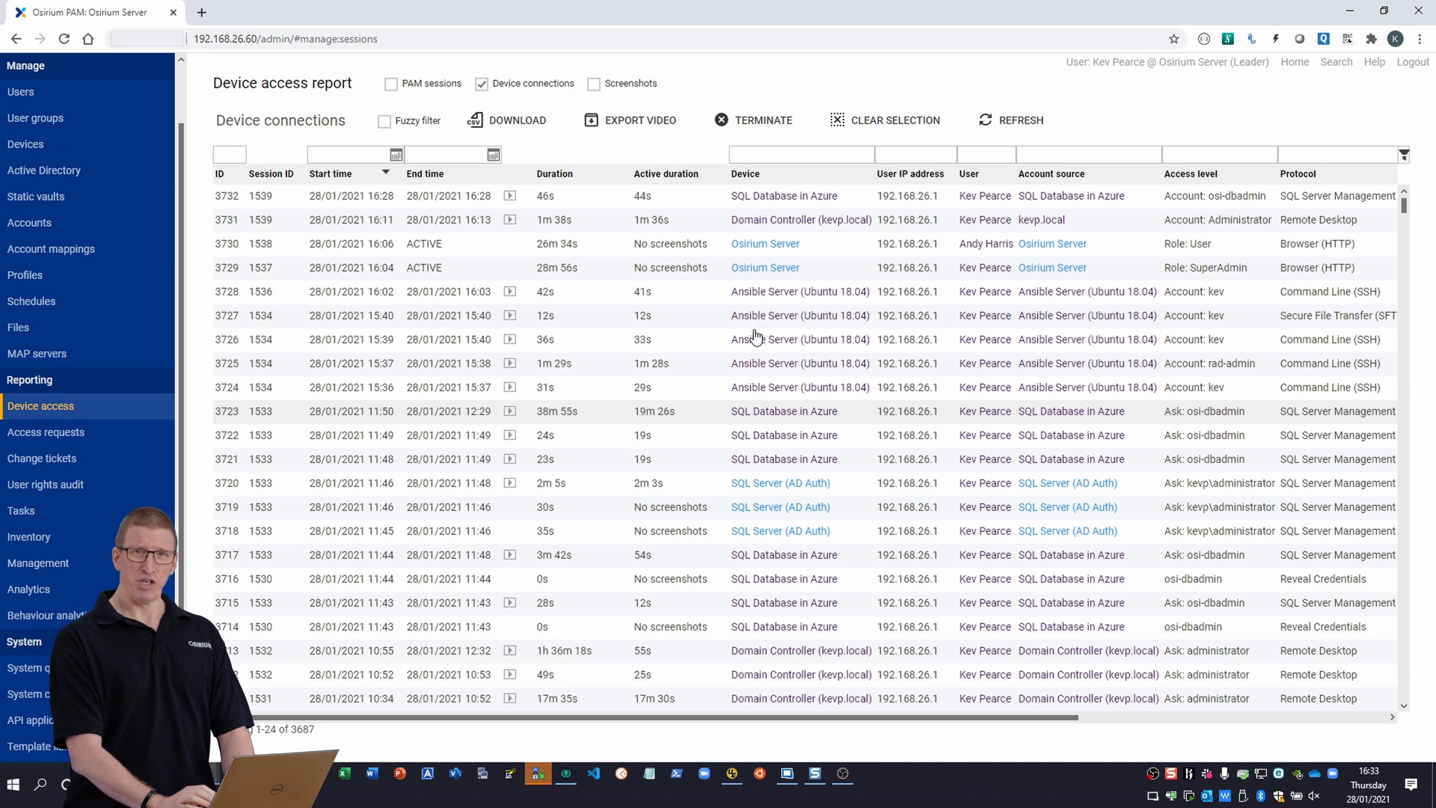
Step: Filter the Device column by 'sql' and start playback of connection 3732's recording
click(802, 154)
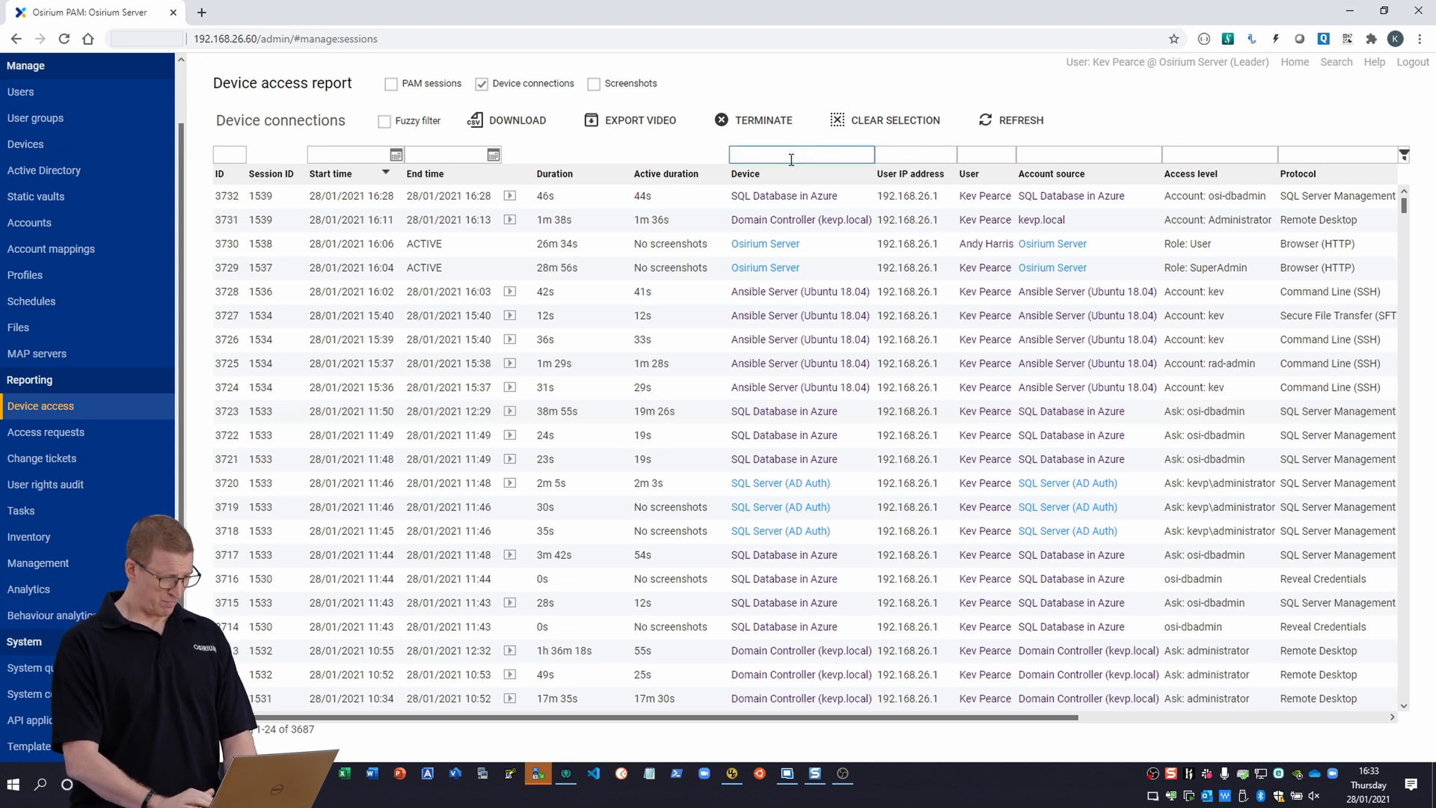
click(798, 154)
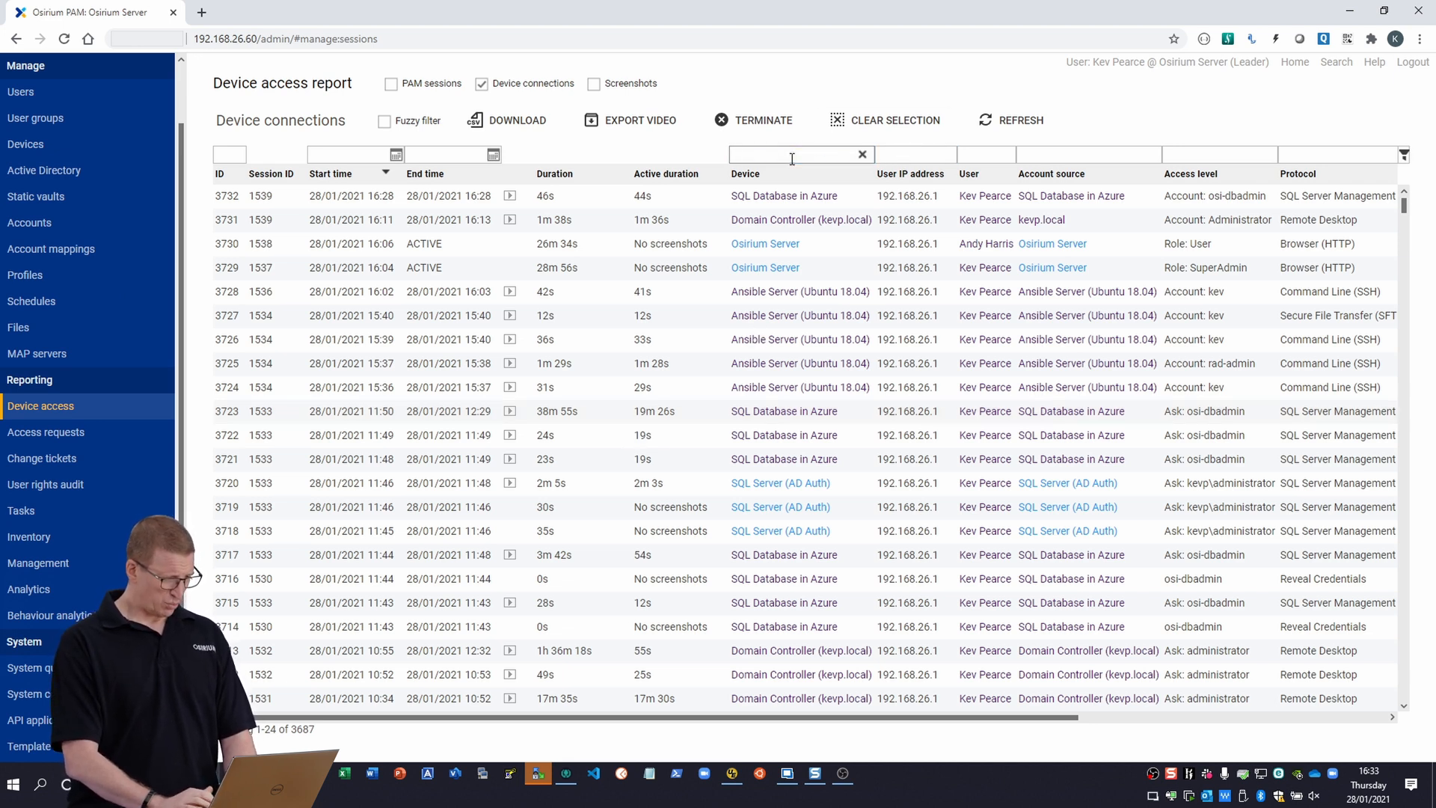
text(sql)
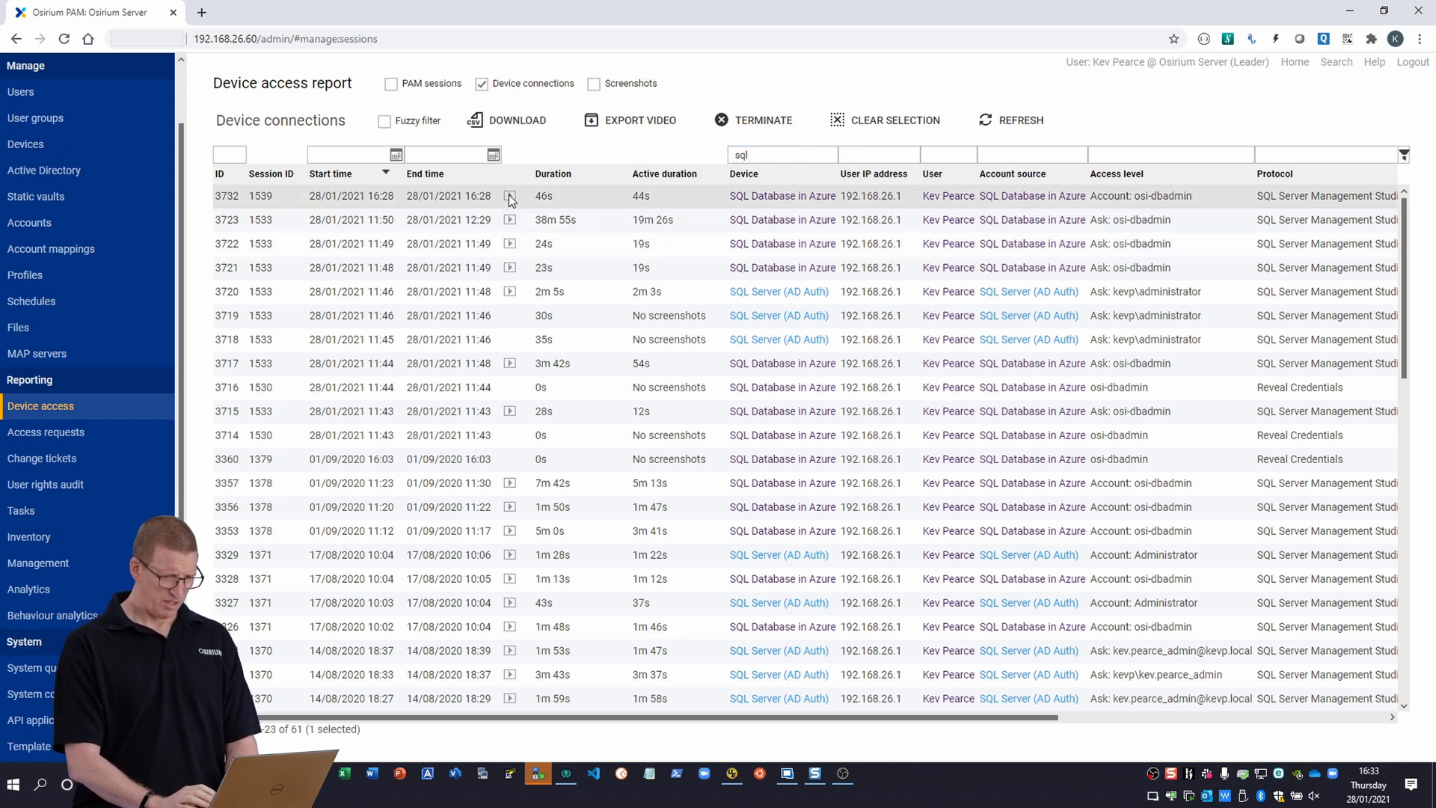
click(512, 196)
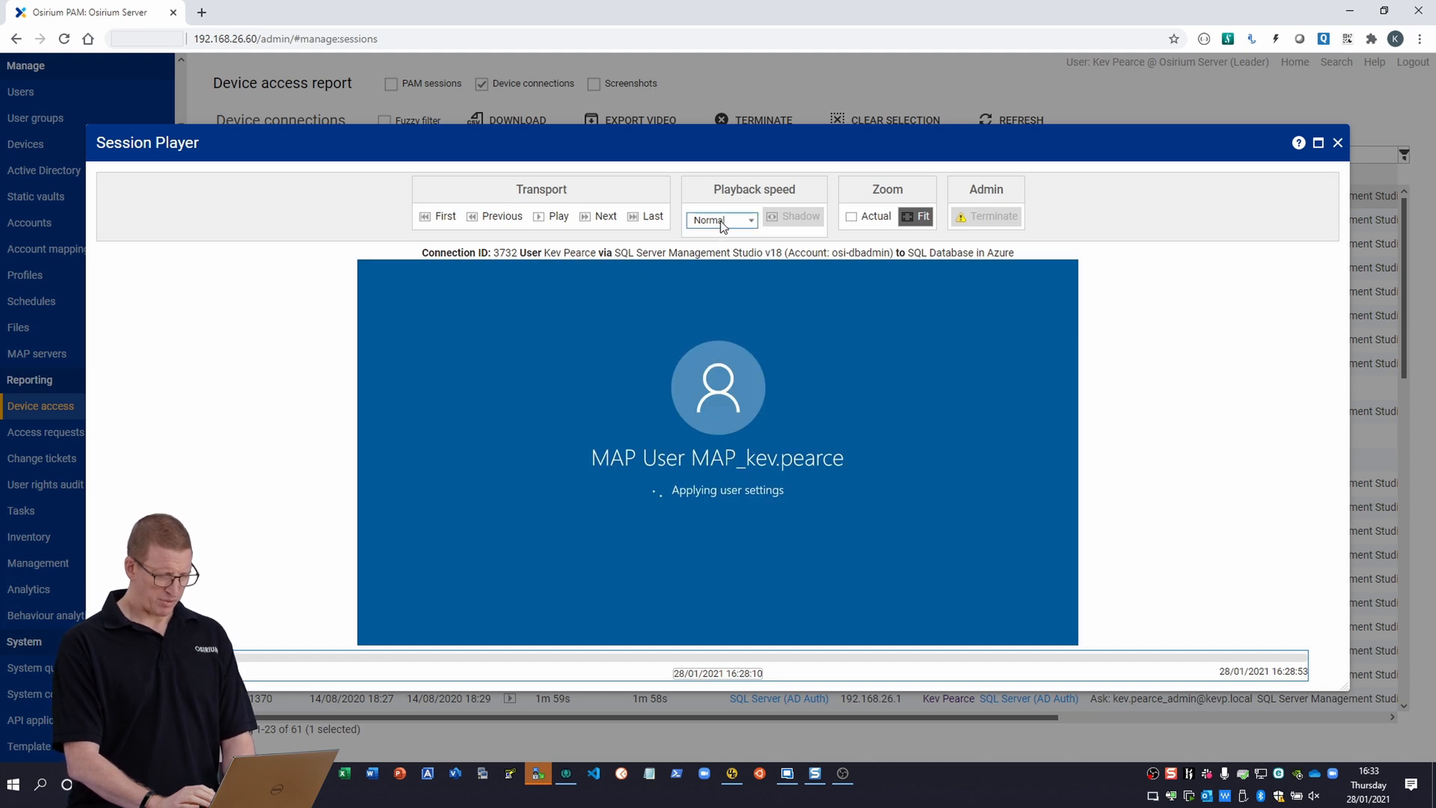
Step: Play the SSMS session recording at Fast speed
click(721, 220)
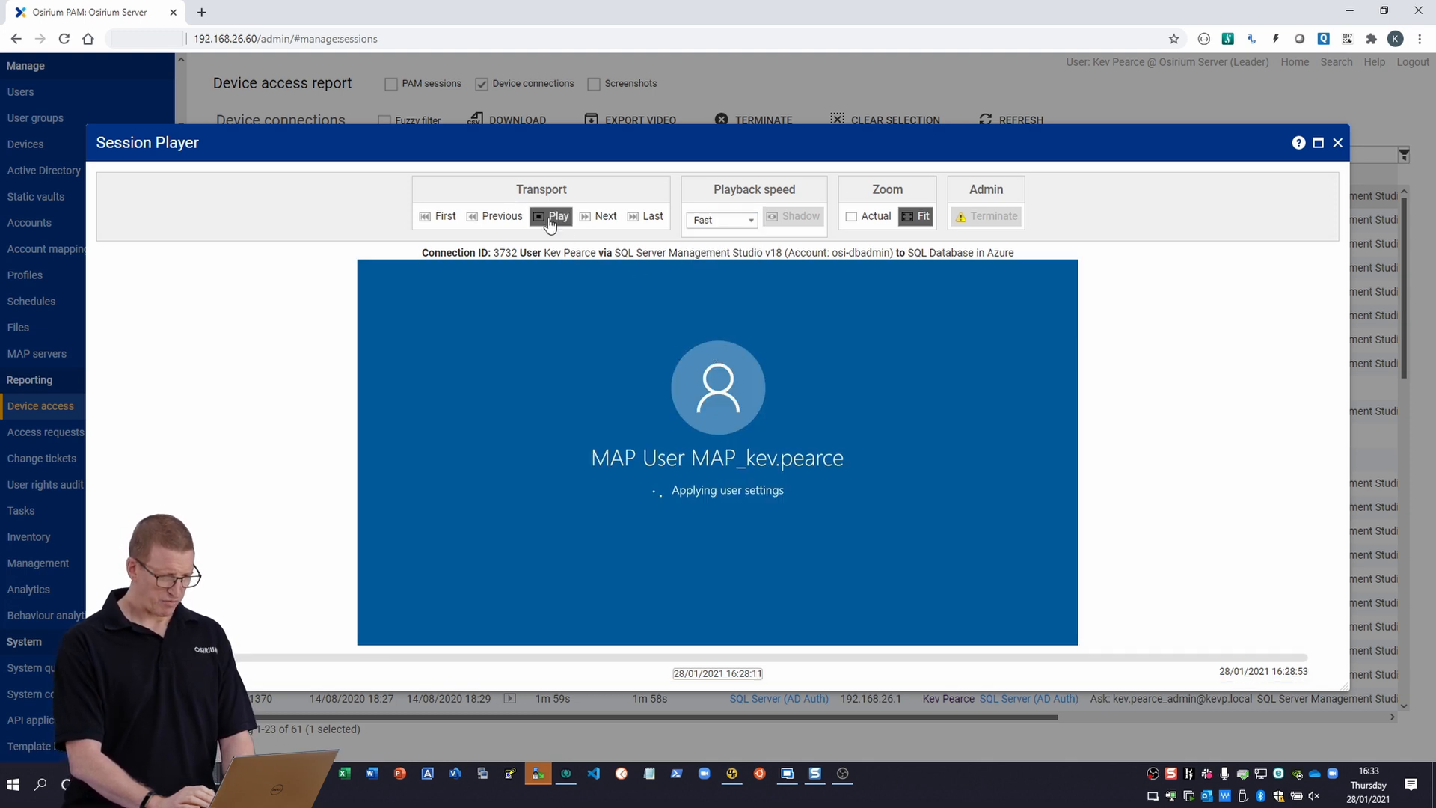
click(552, 220)
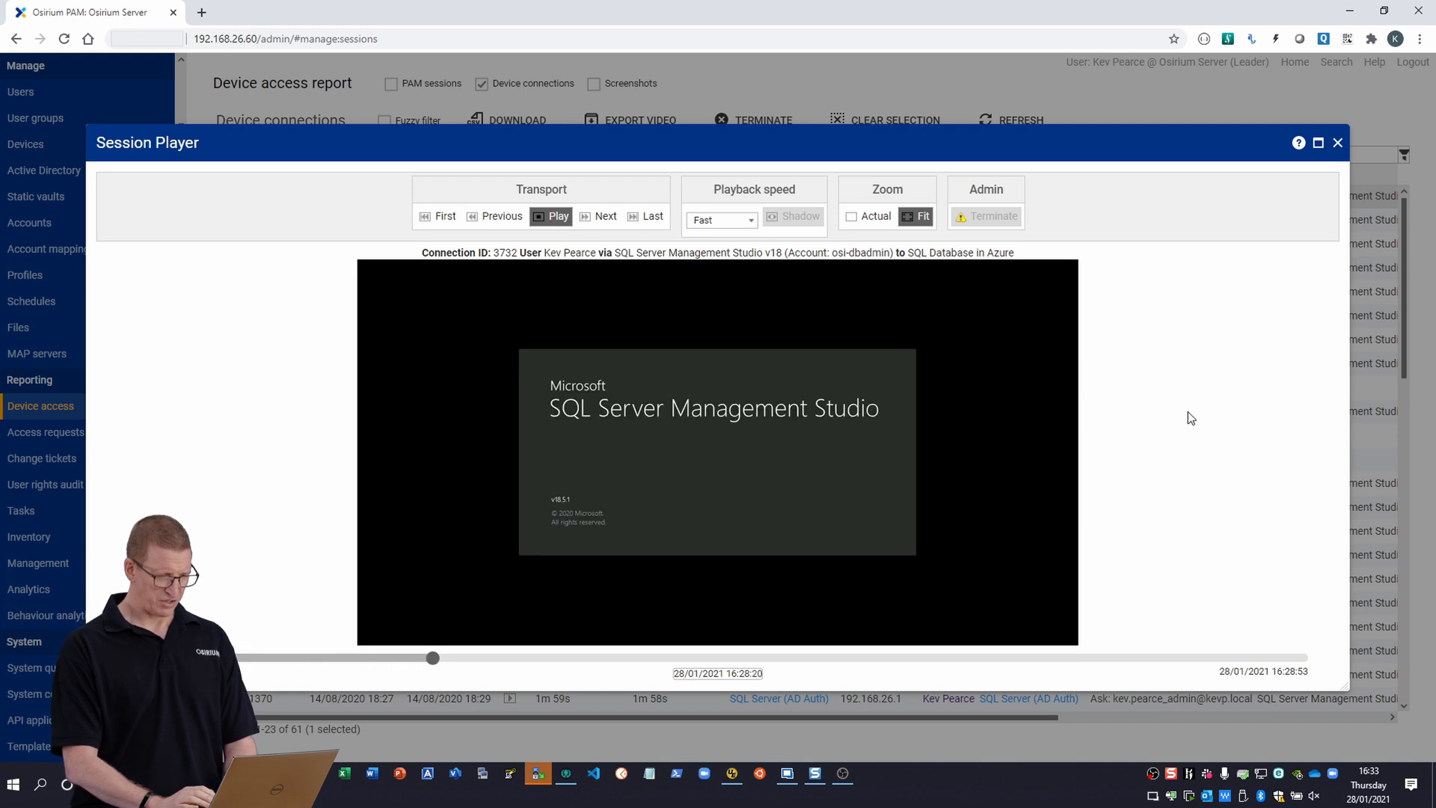